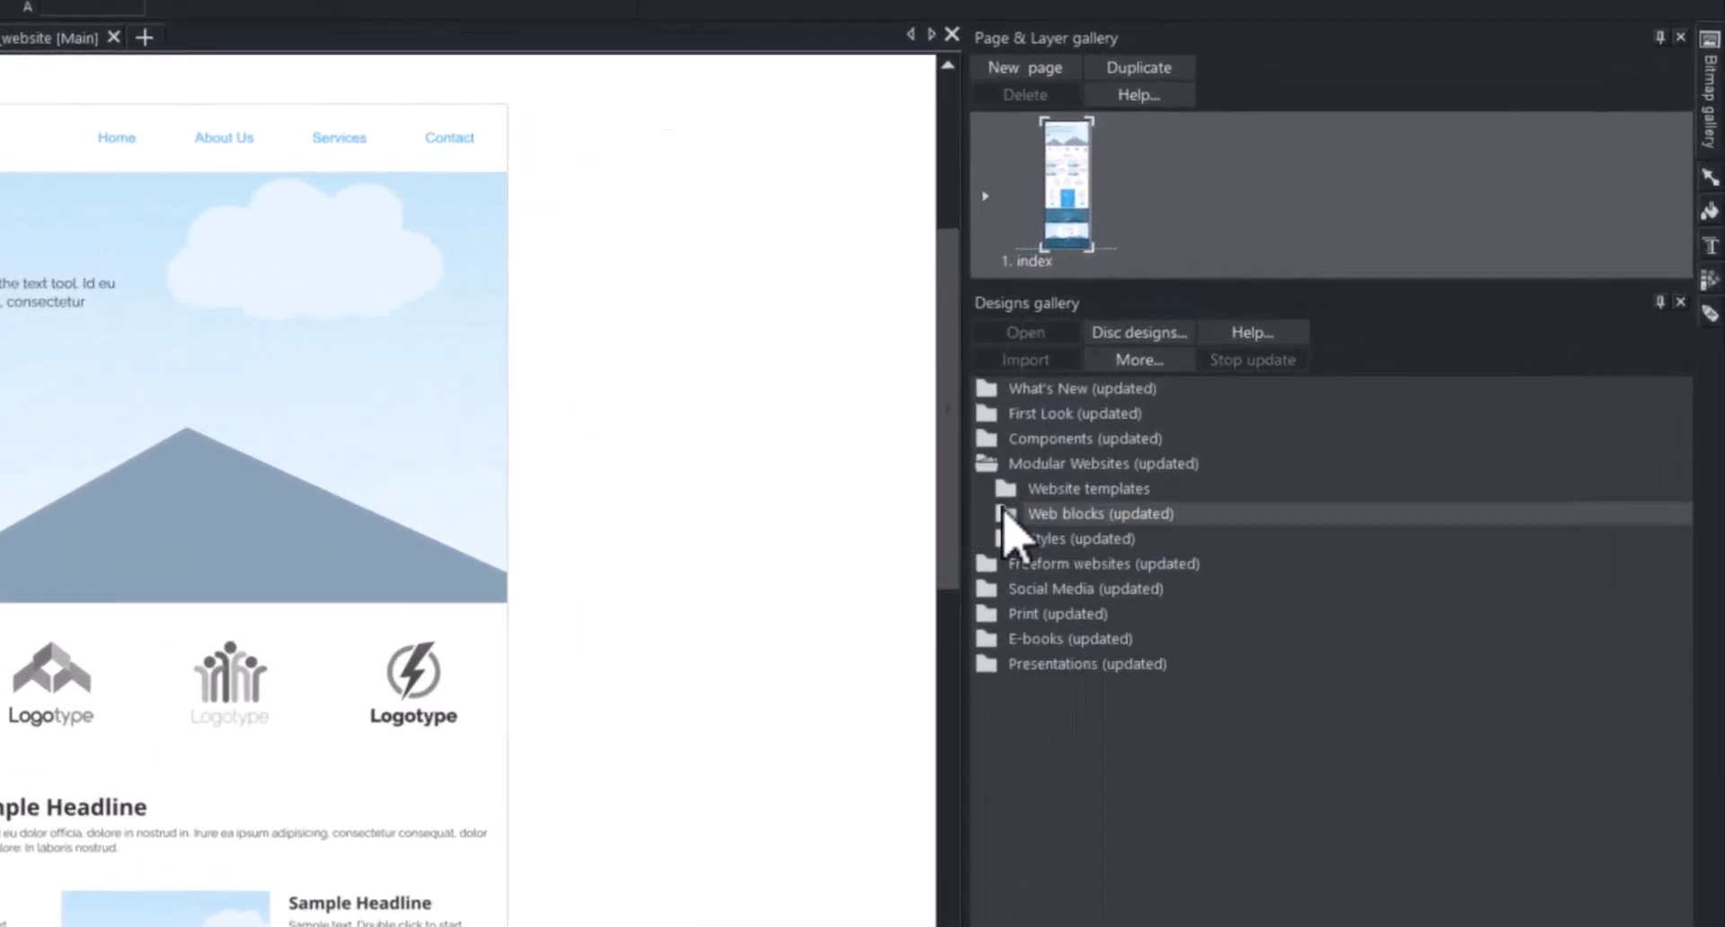
# Drag the 9. Text (2c) photo-beside-text block from Web blocks > Text onto the page bottom
pyautogui.click(1003, 512)
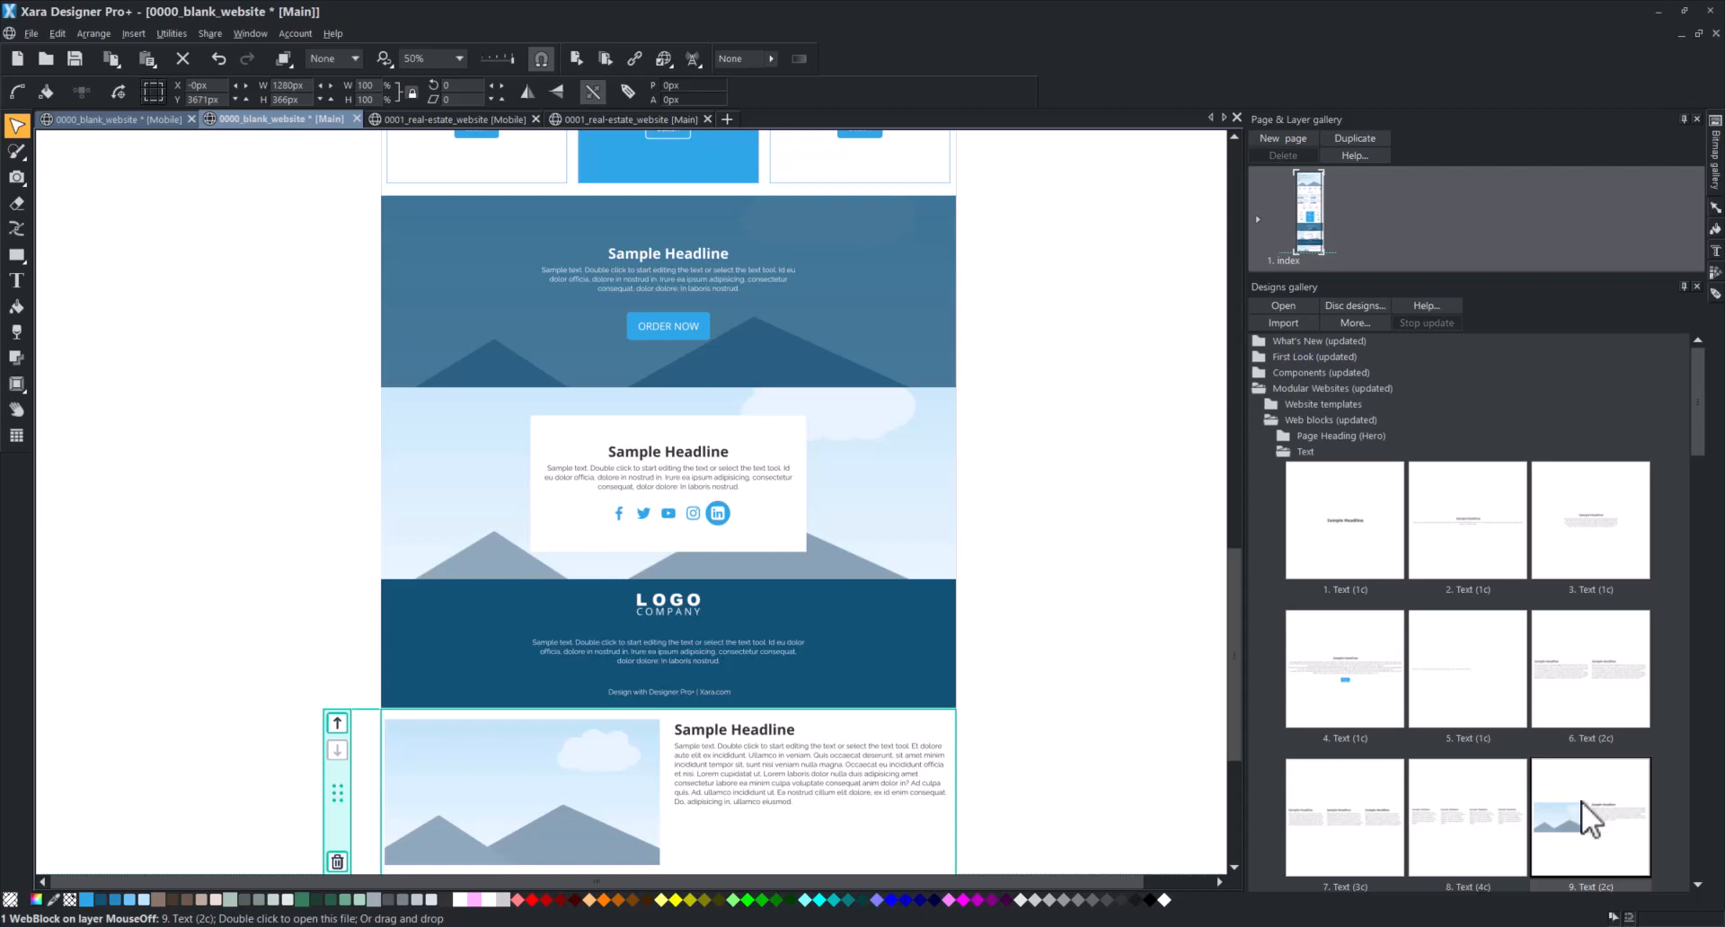
pyautogui.moveTo(1590, 816); pyautogui.dragTo(846, 467)
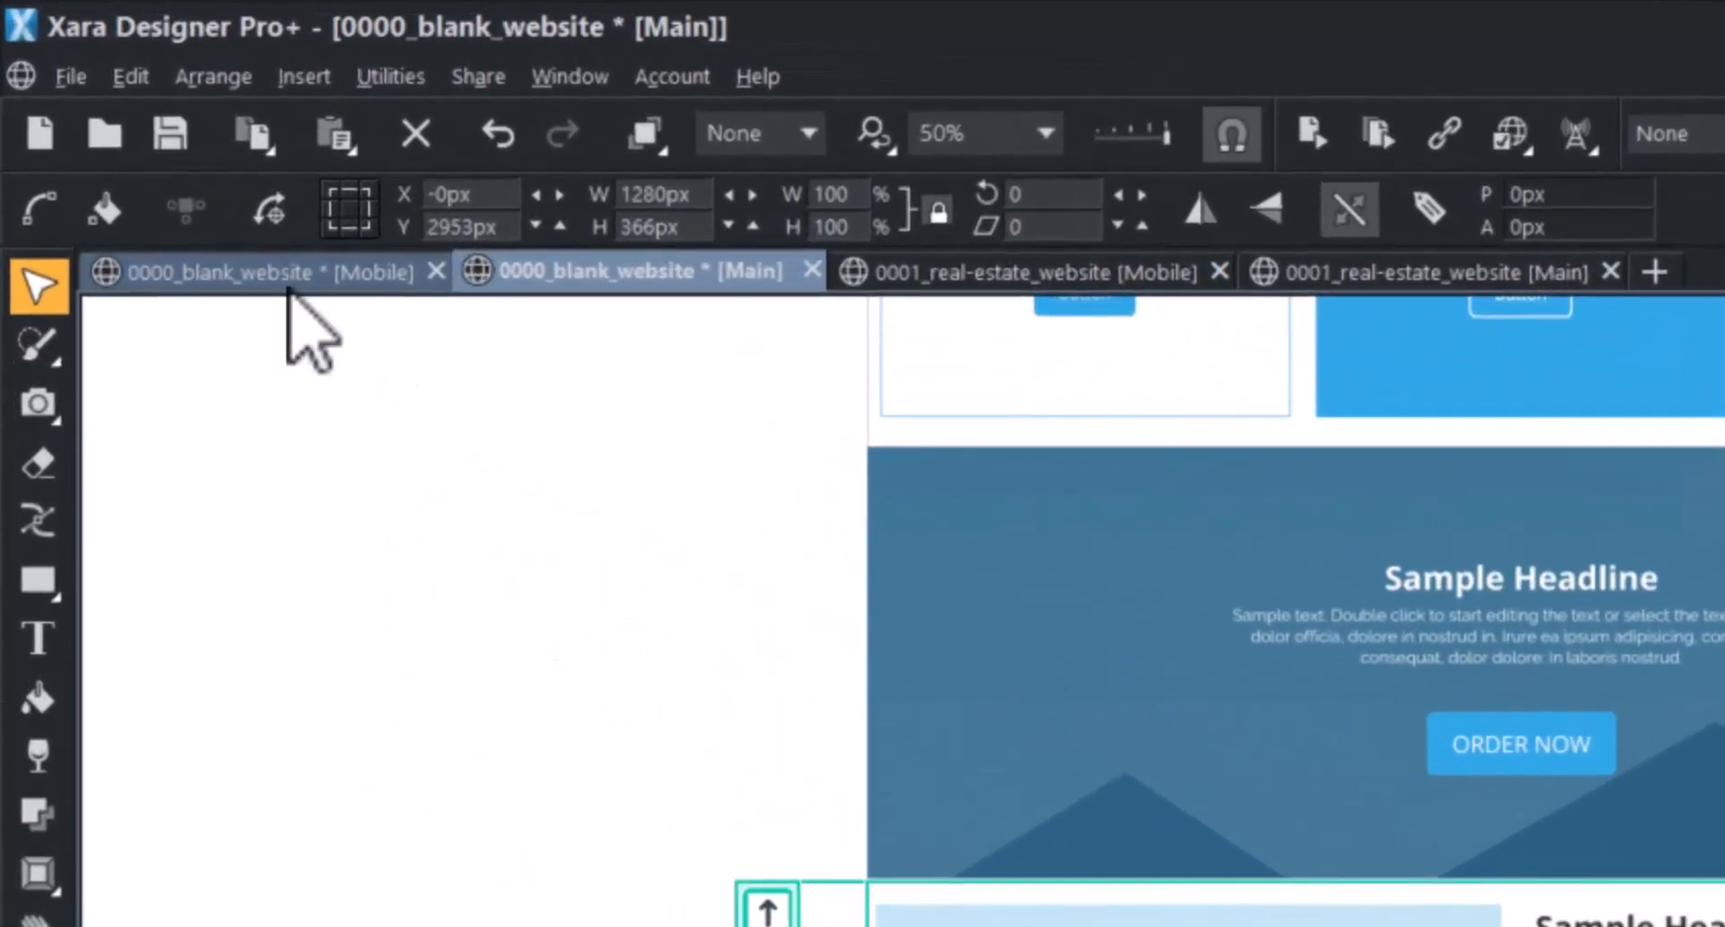
# Import the 20. Text (2c) two-photo, two-headline block from the Content Catalogue's Web blocks > Text
pyautogui.click(70, 77)
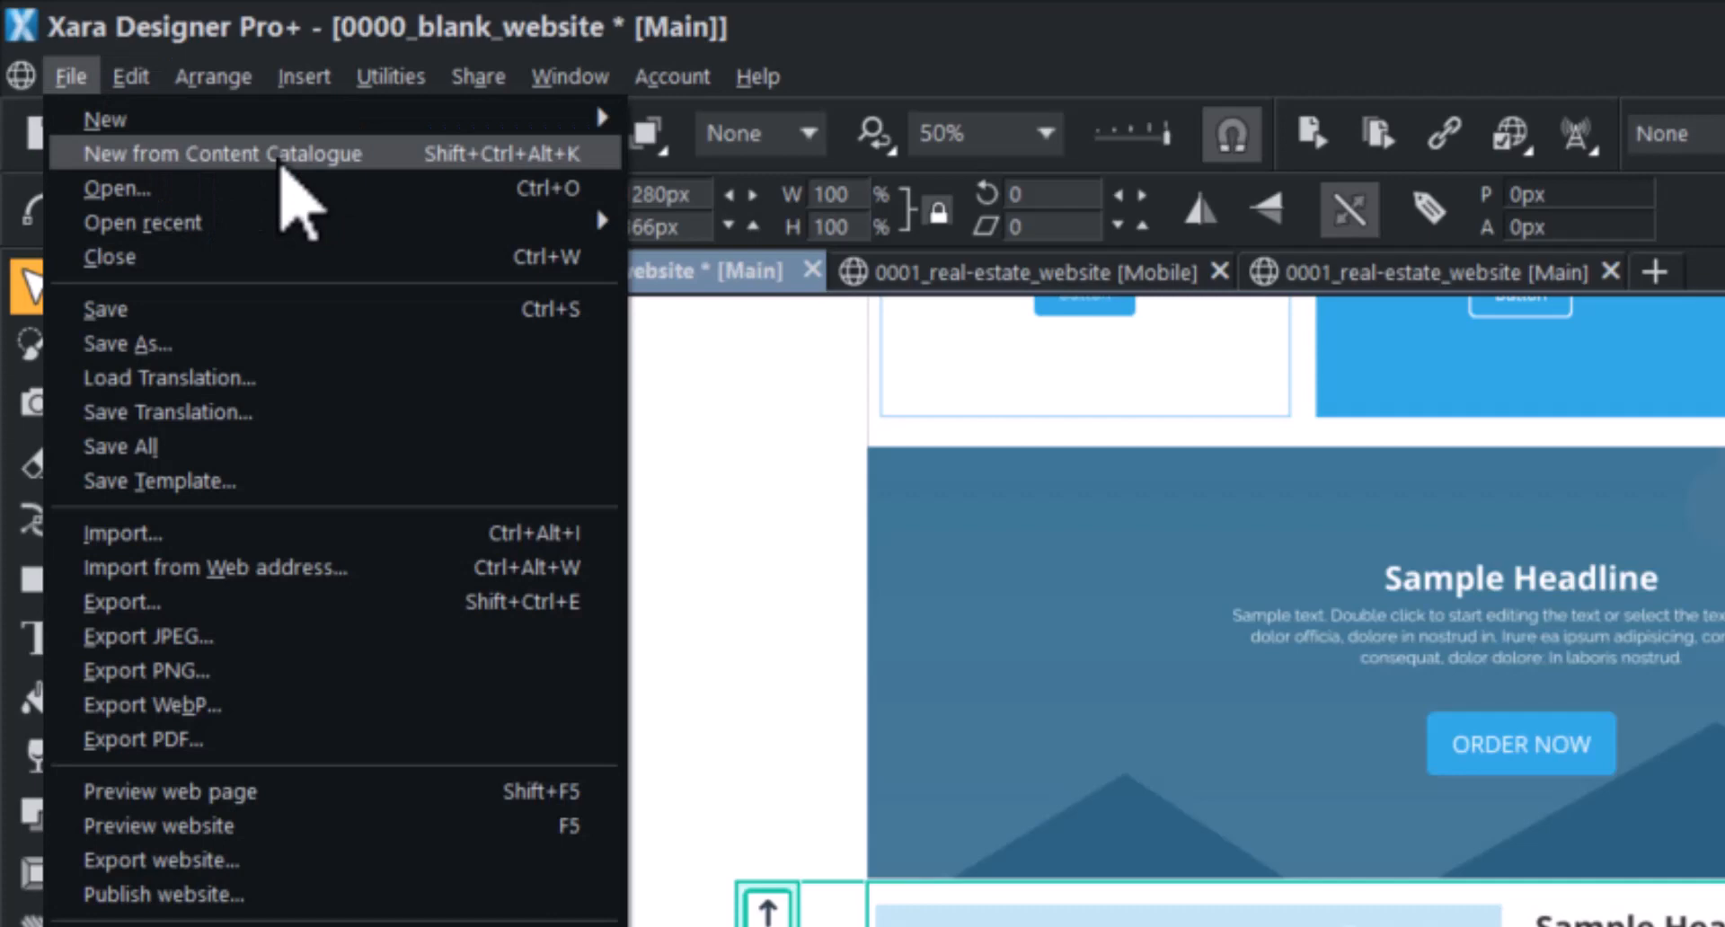
pyautogui.click(224, 153)
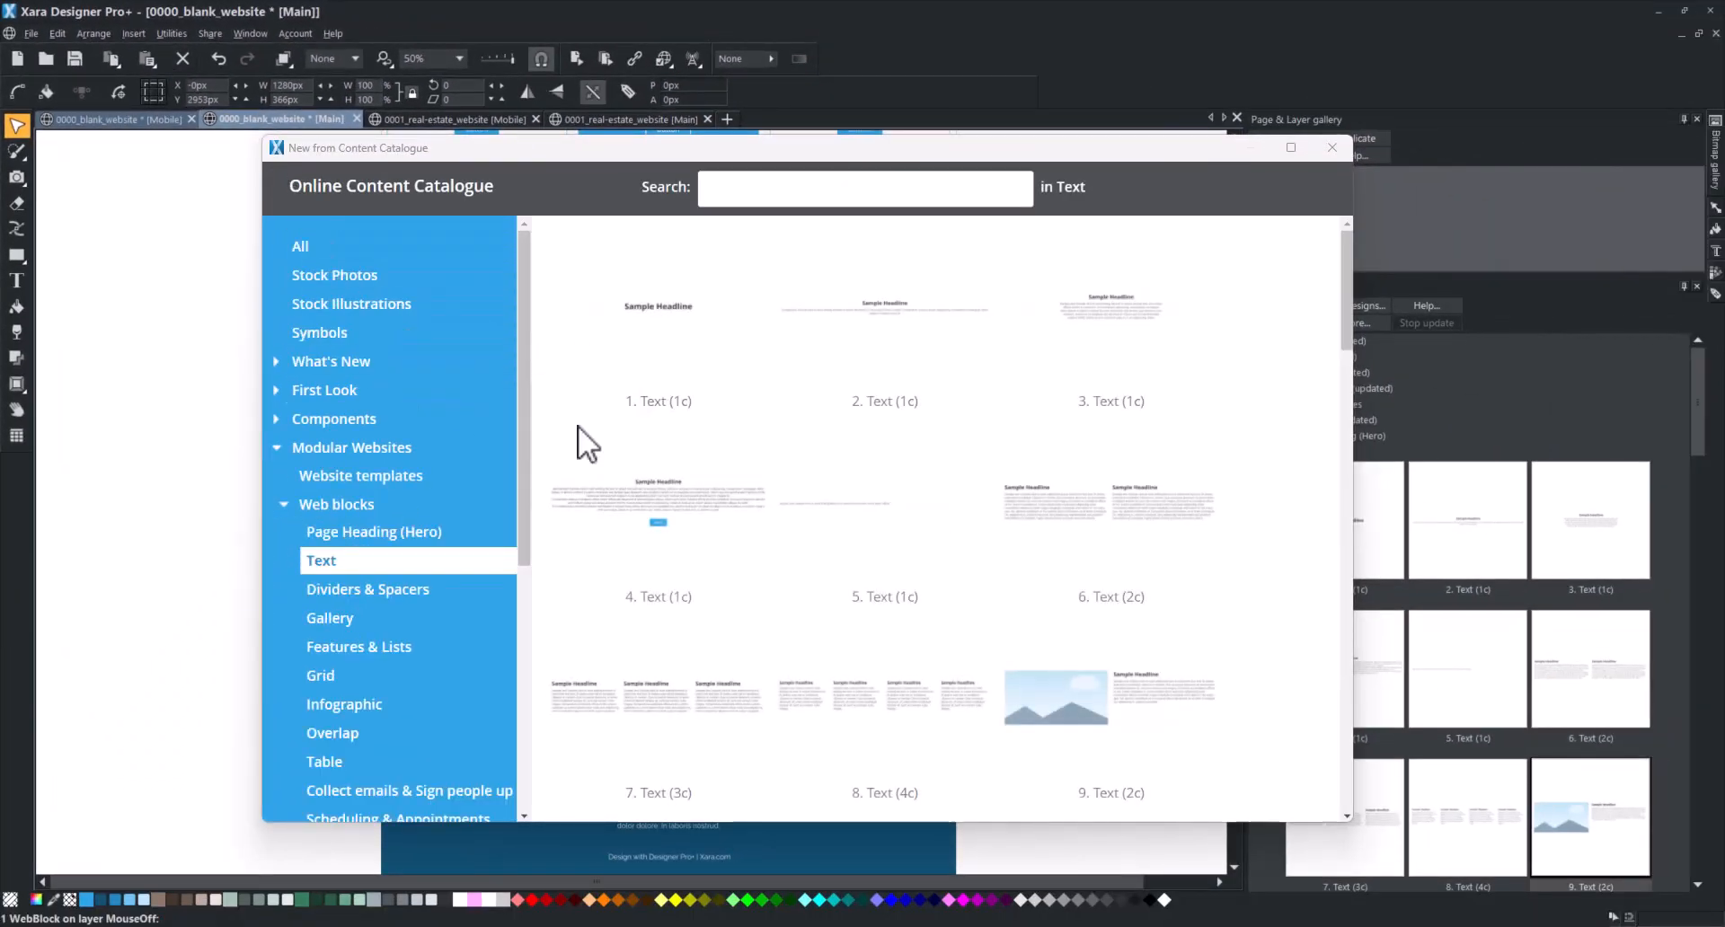
pyautogui.scroll(-3)
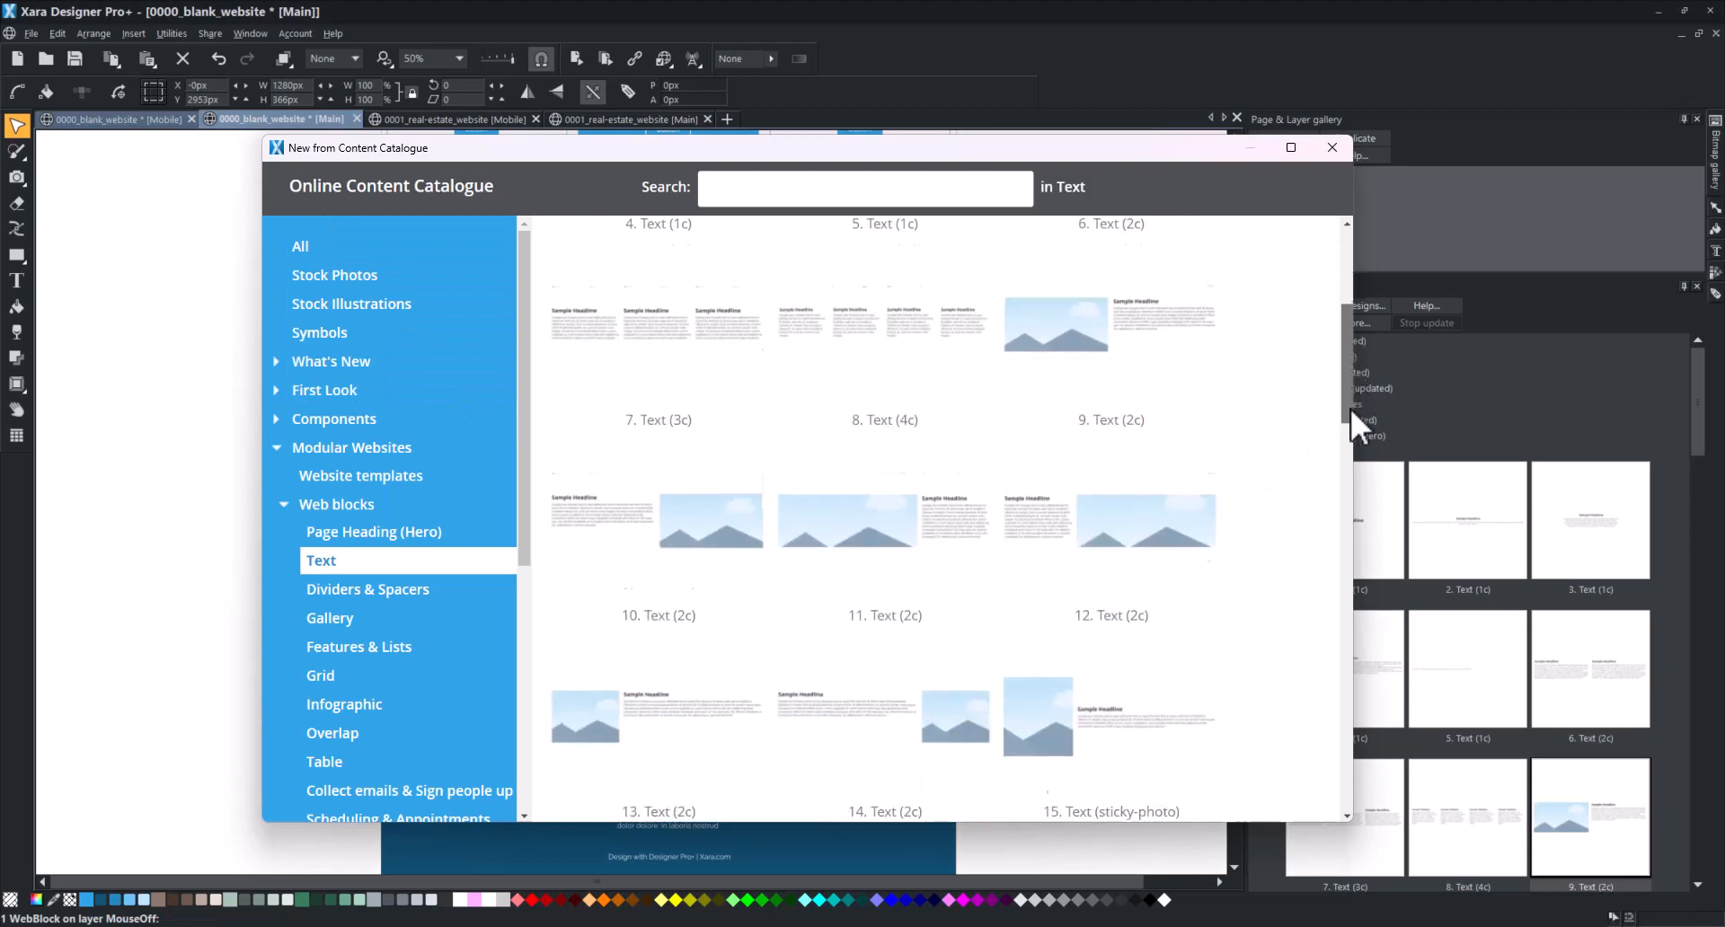
pyautogui.scroll(-3)
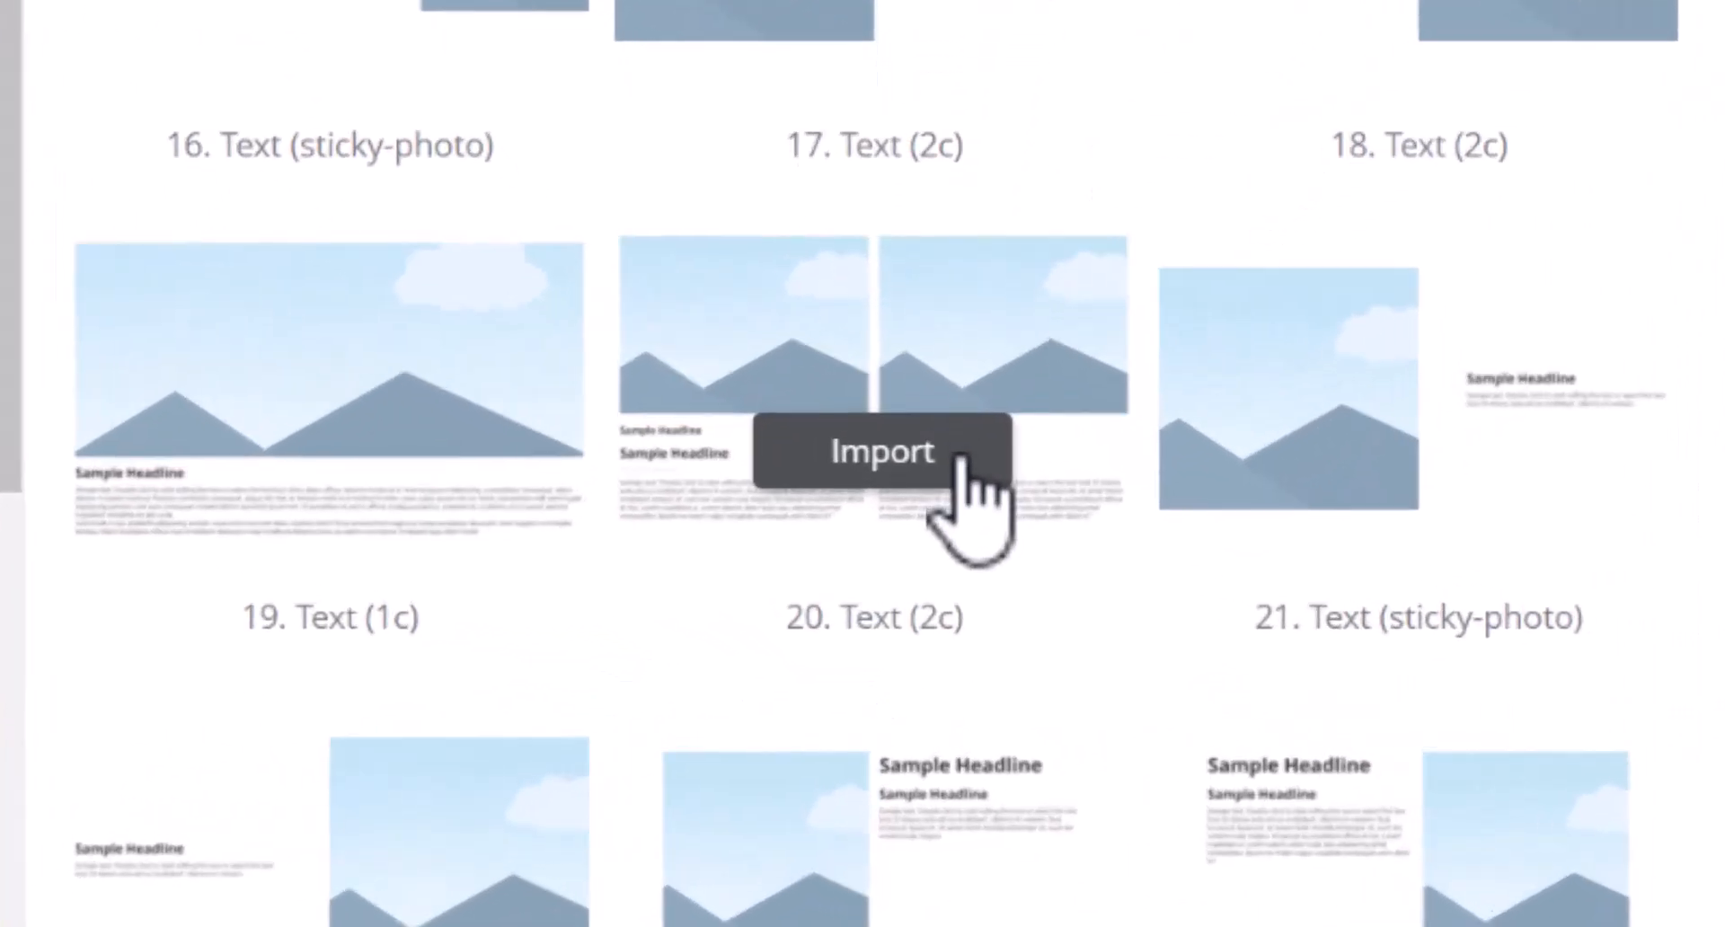
pyautogui.click(882, 451)
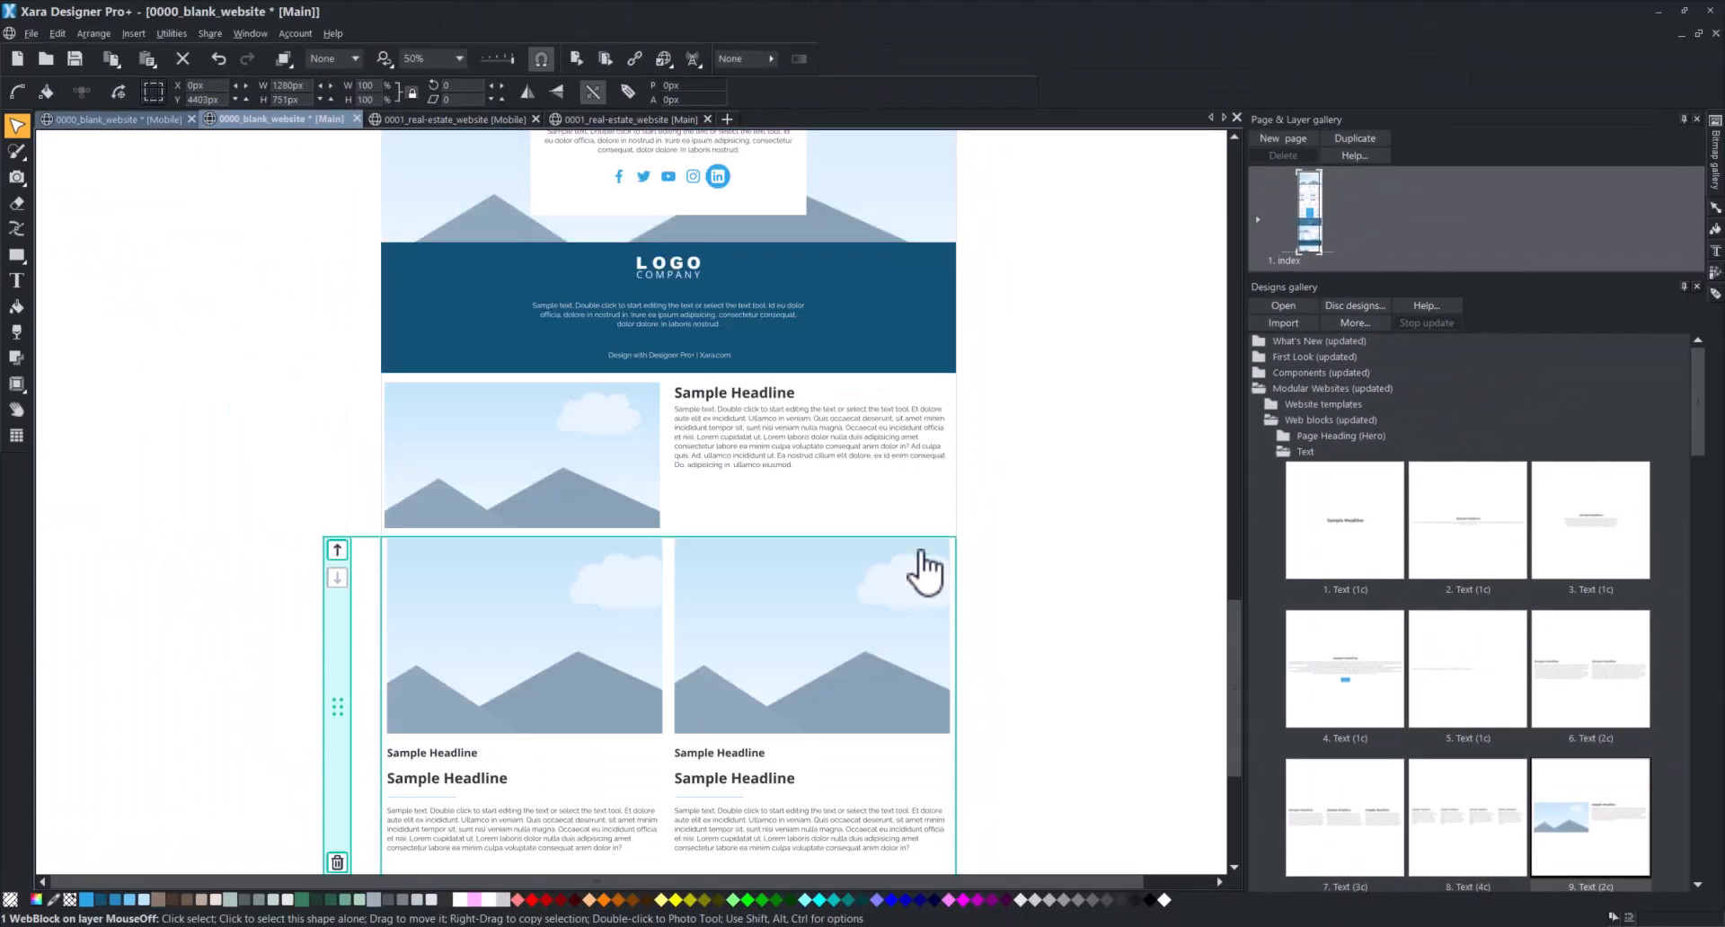
pyautogui.moveTo(923, 571)
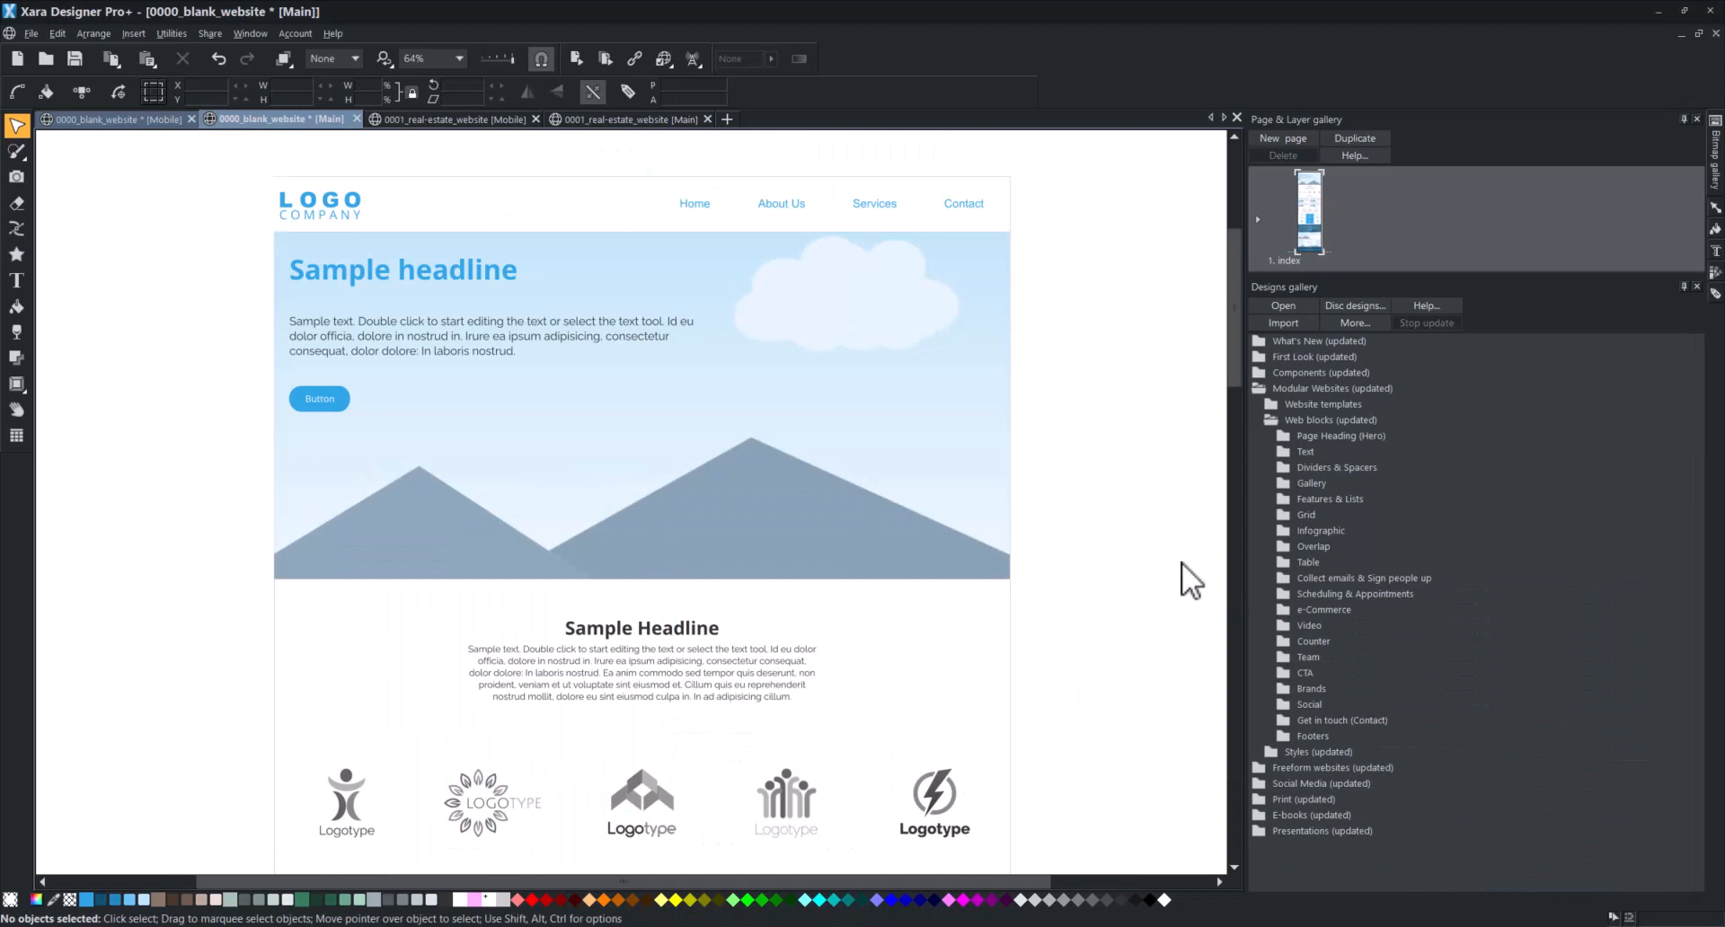
pyautogui.moveTo(259, 469)
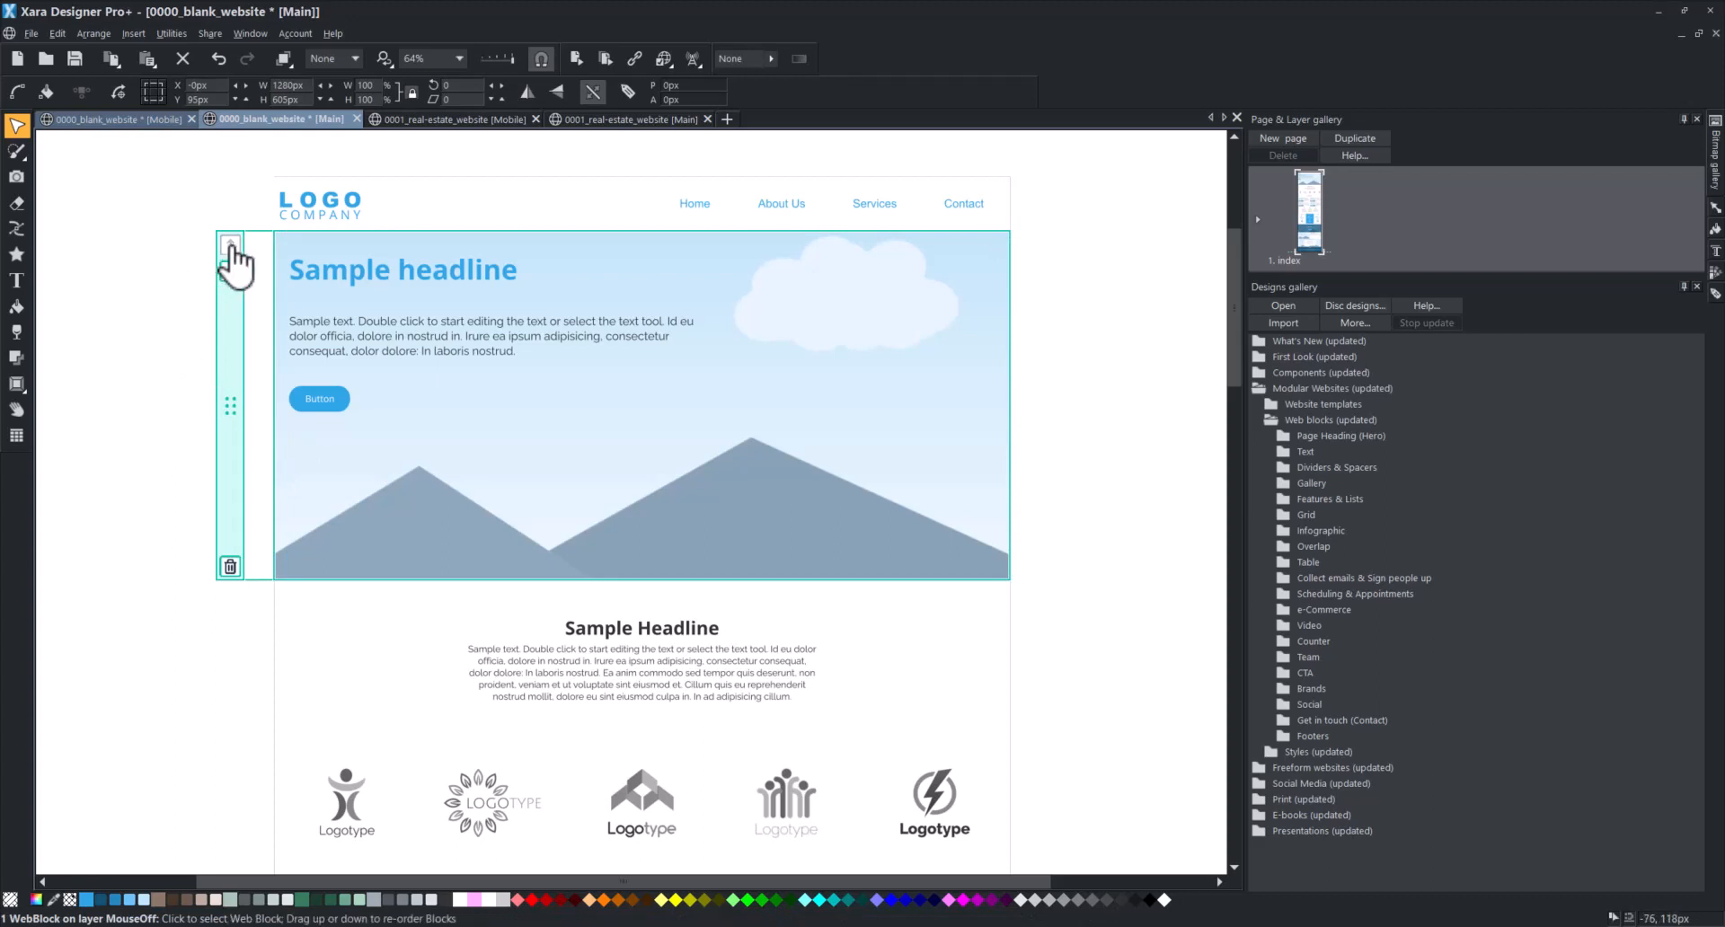
pyautogui.moveTo(230, 249)
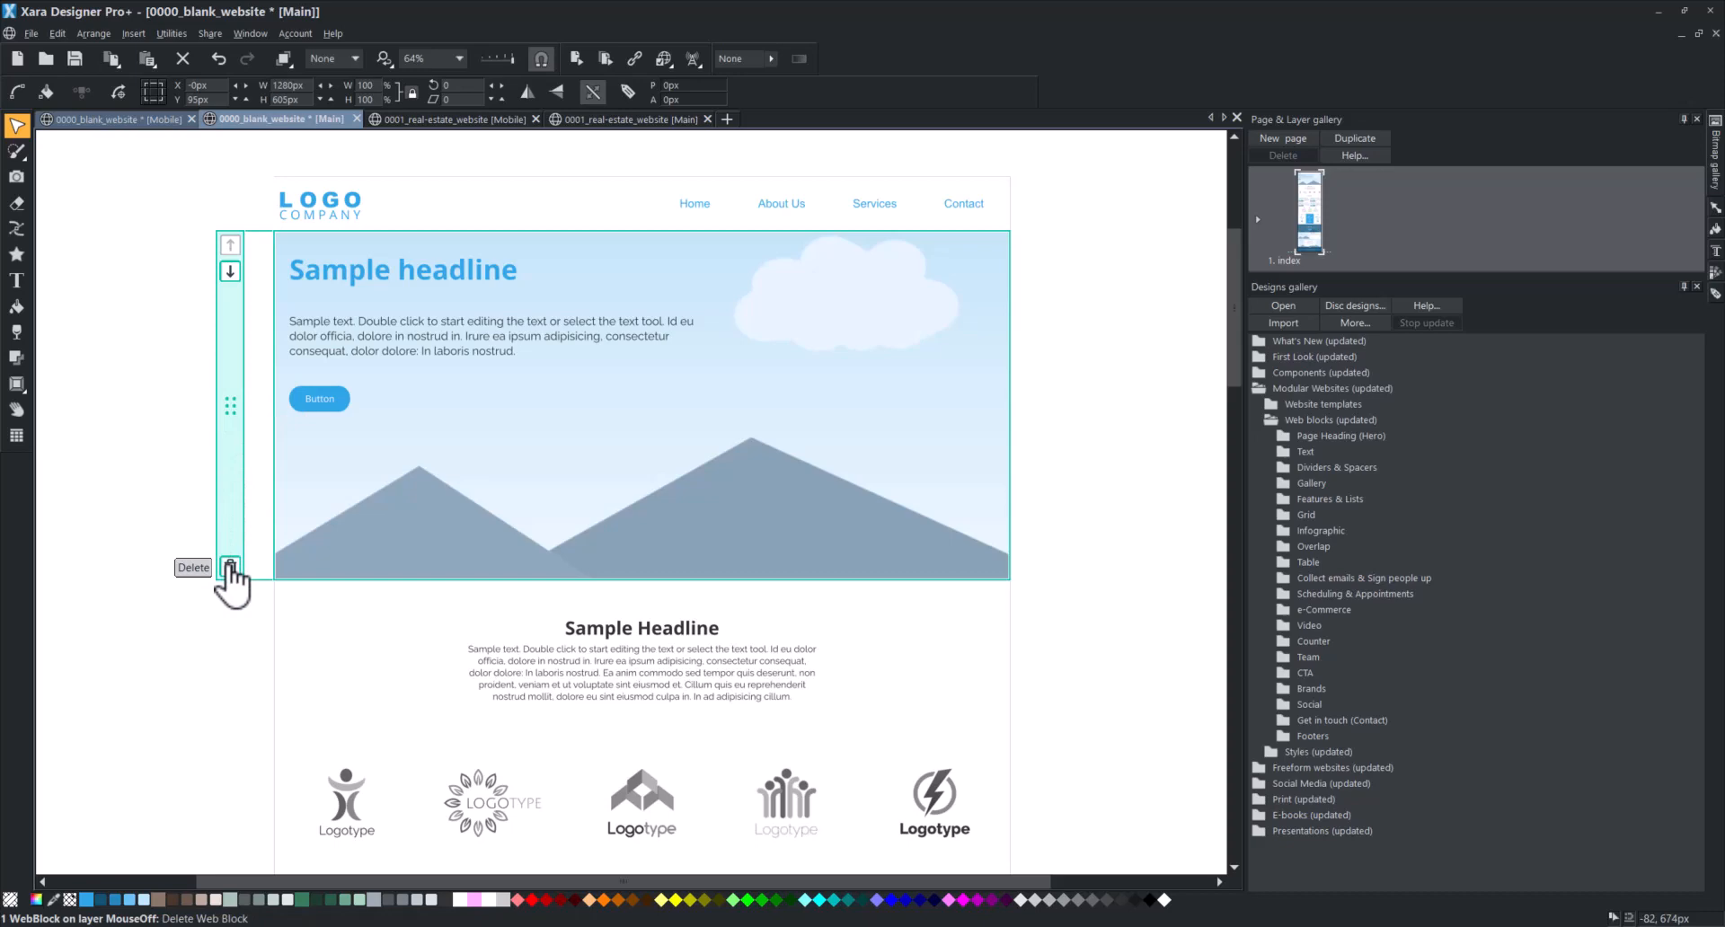
pyautogui.moveTo(230, 269)
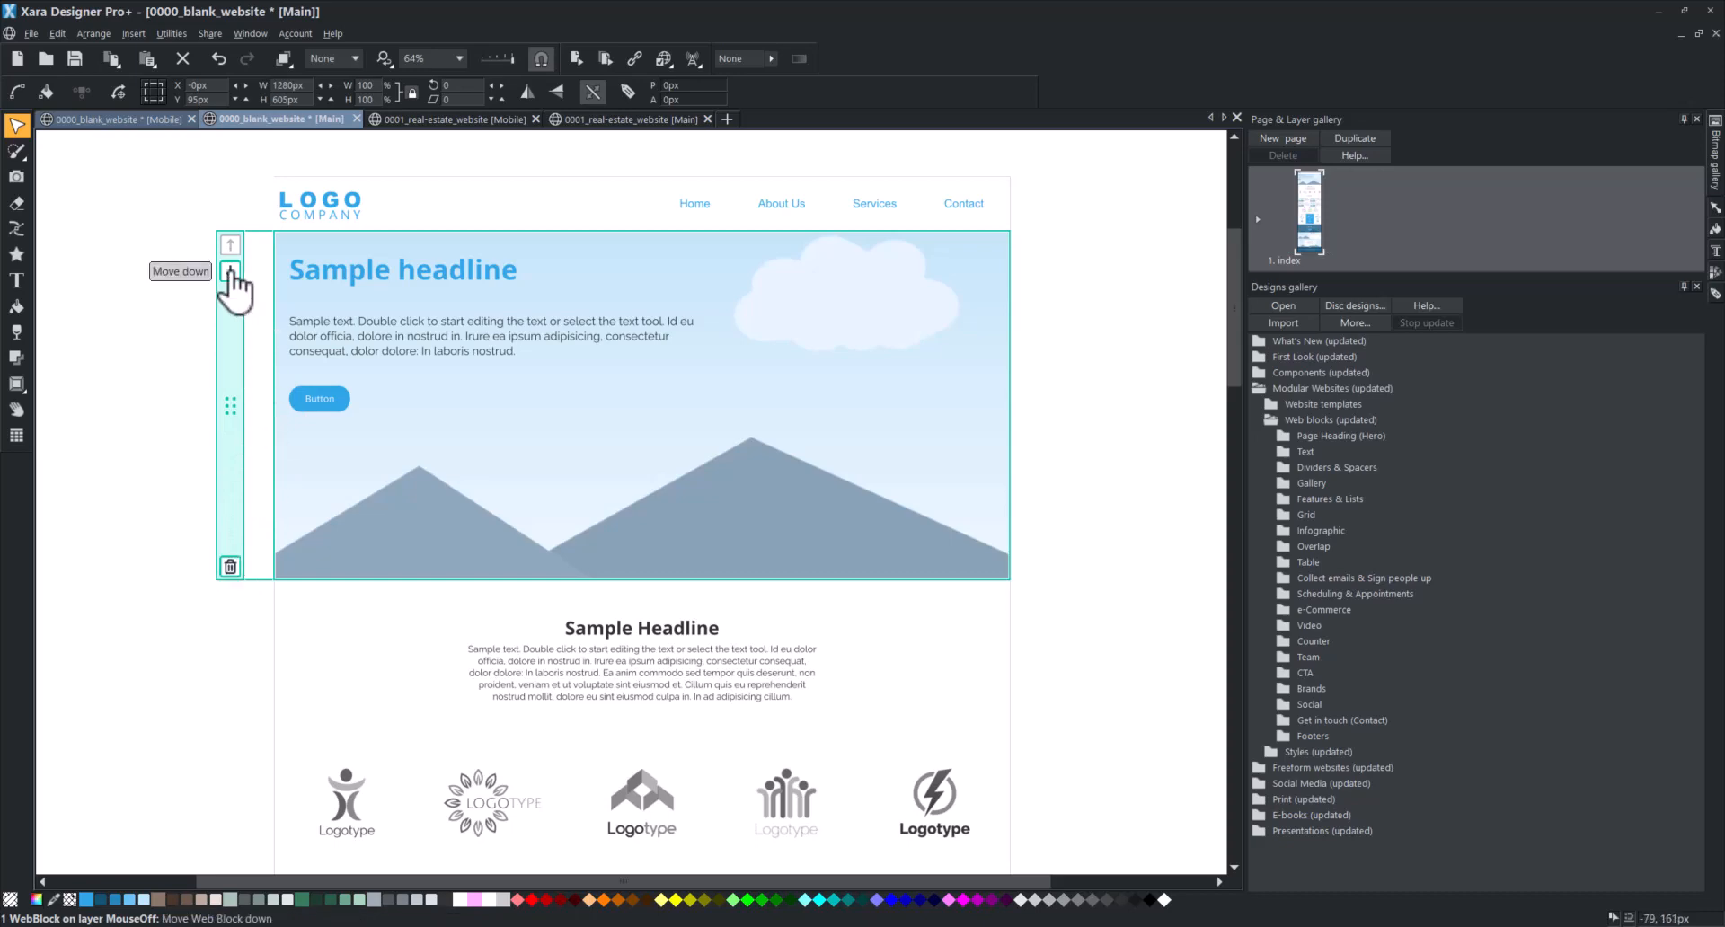
pyautogui.click(230, 271)
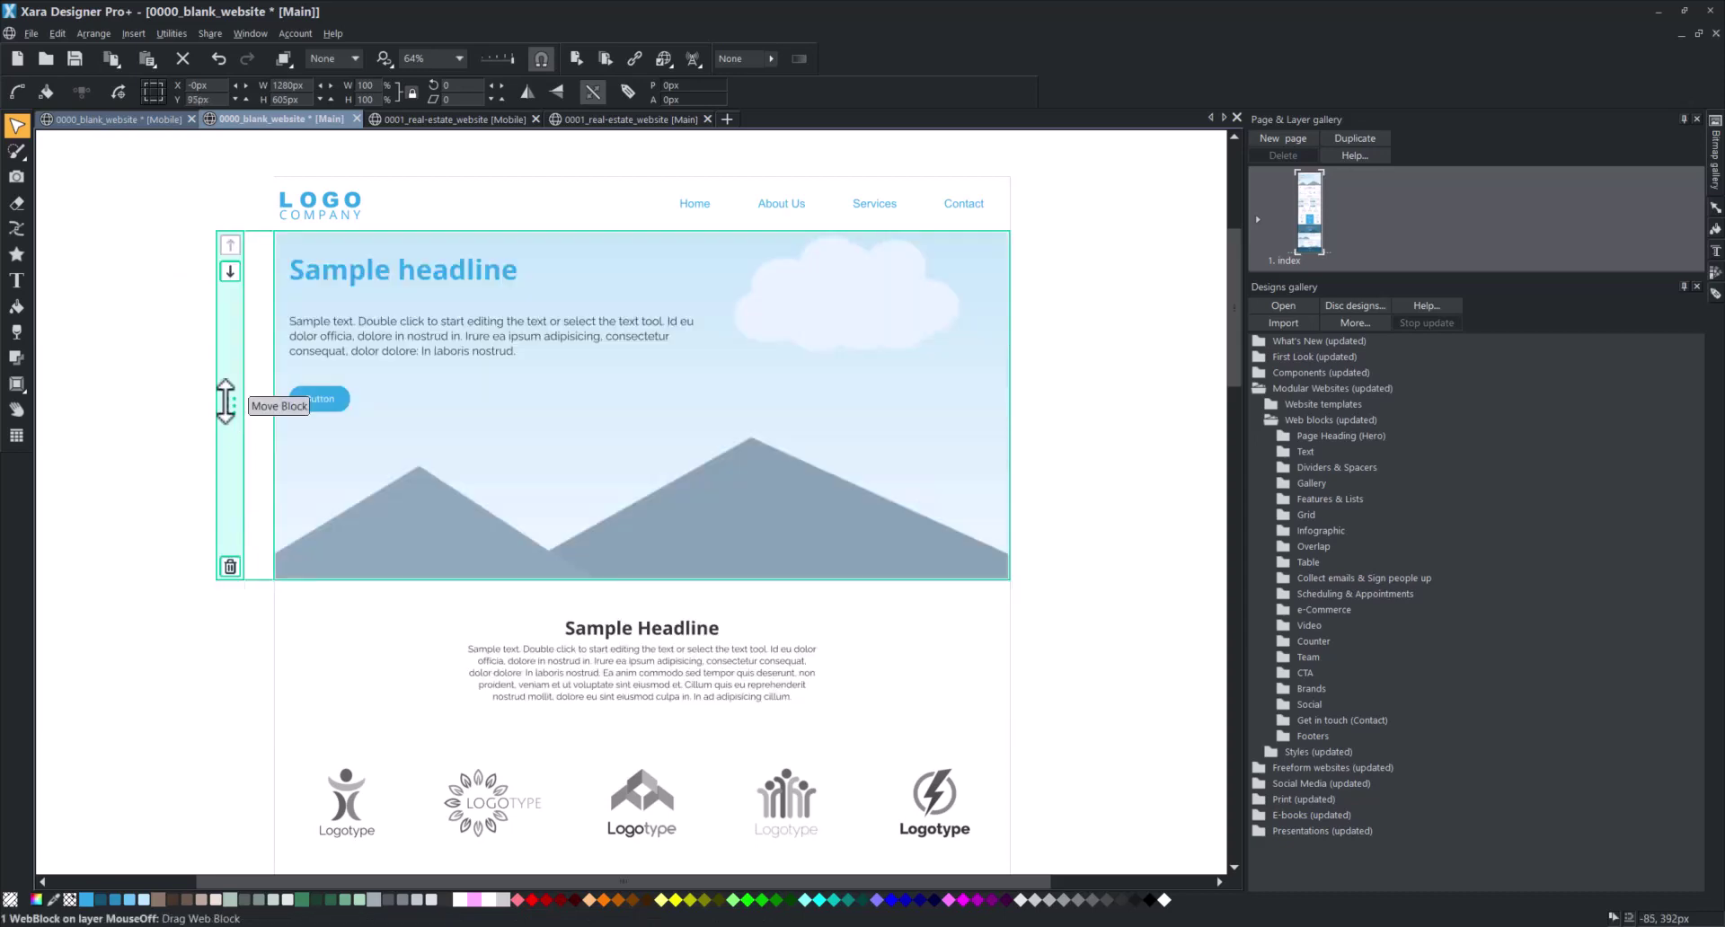
# Delete the hero block that was moved below the logos section
pyautogui.scroll(-3)
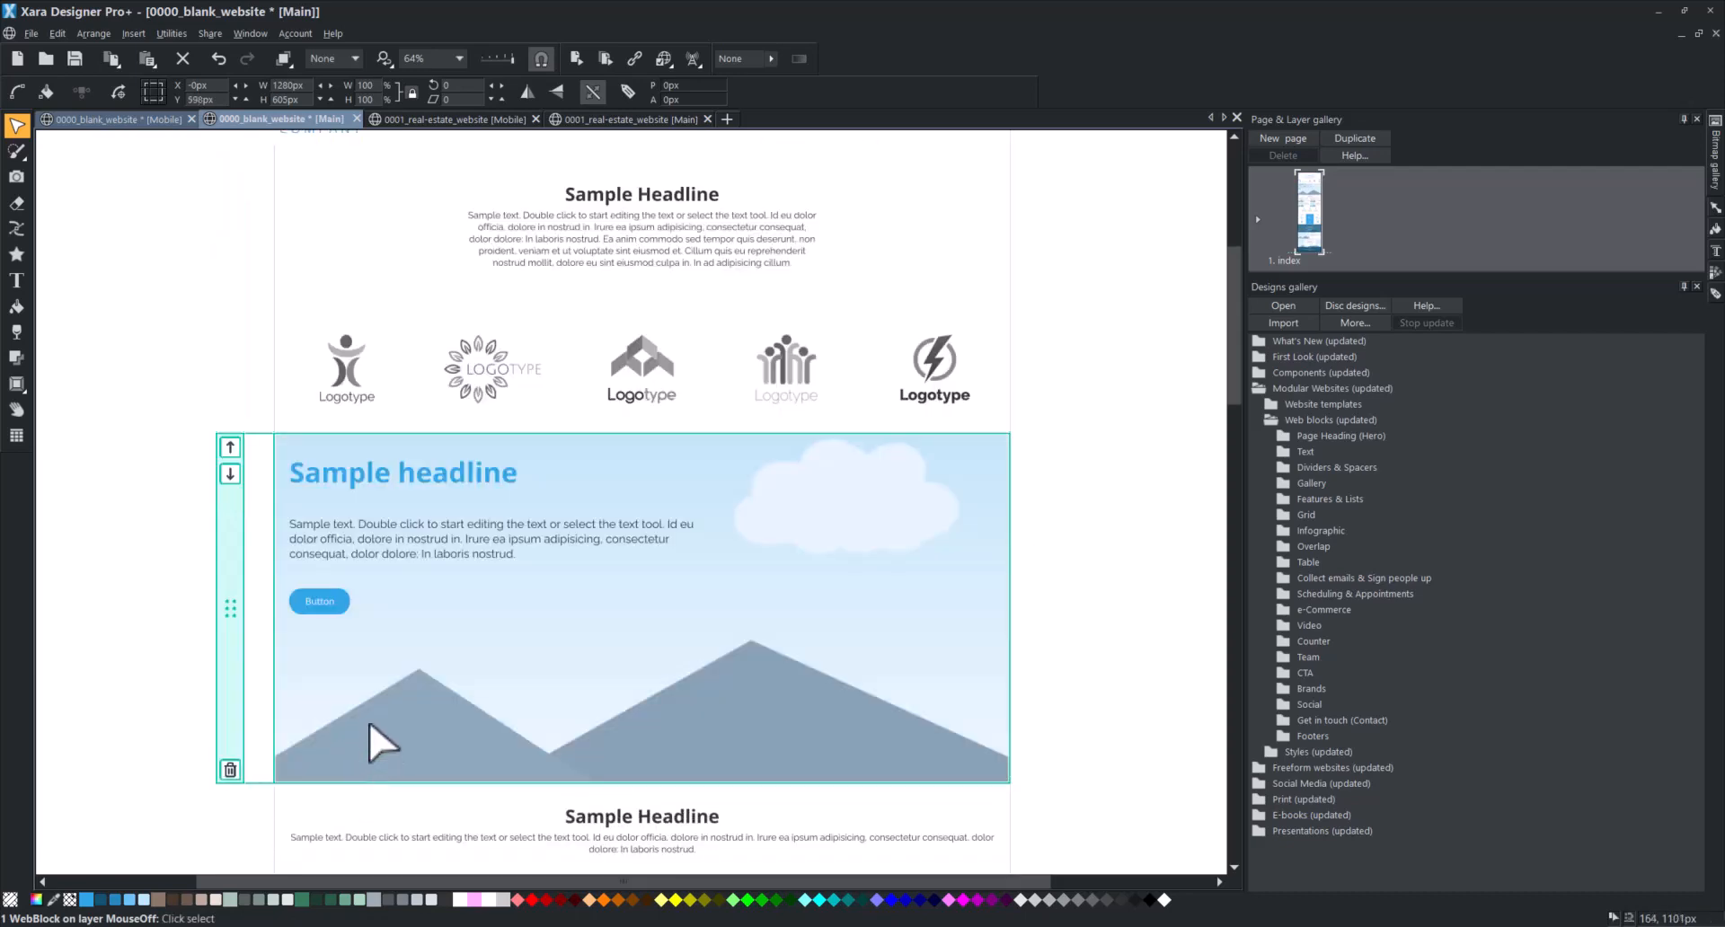
pyautogui.moveTo(270, 721)
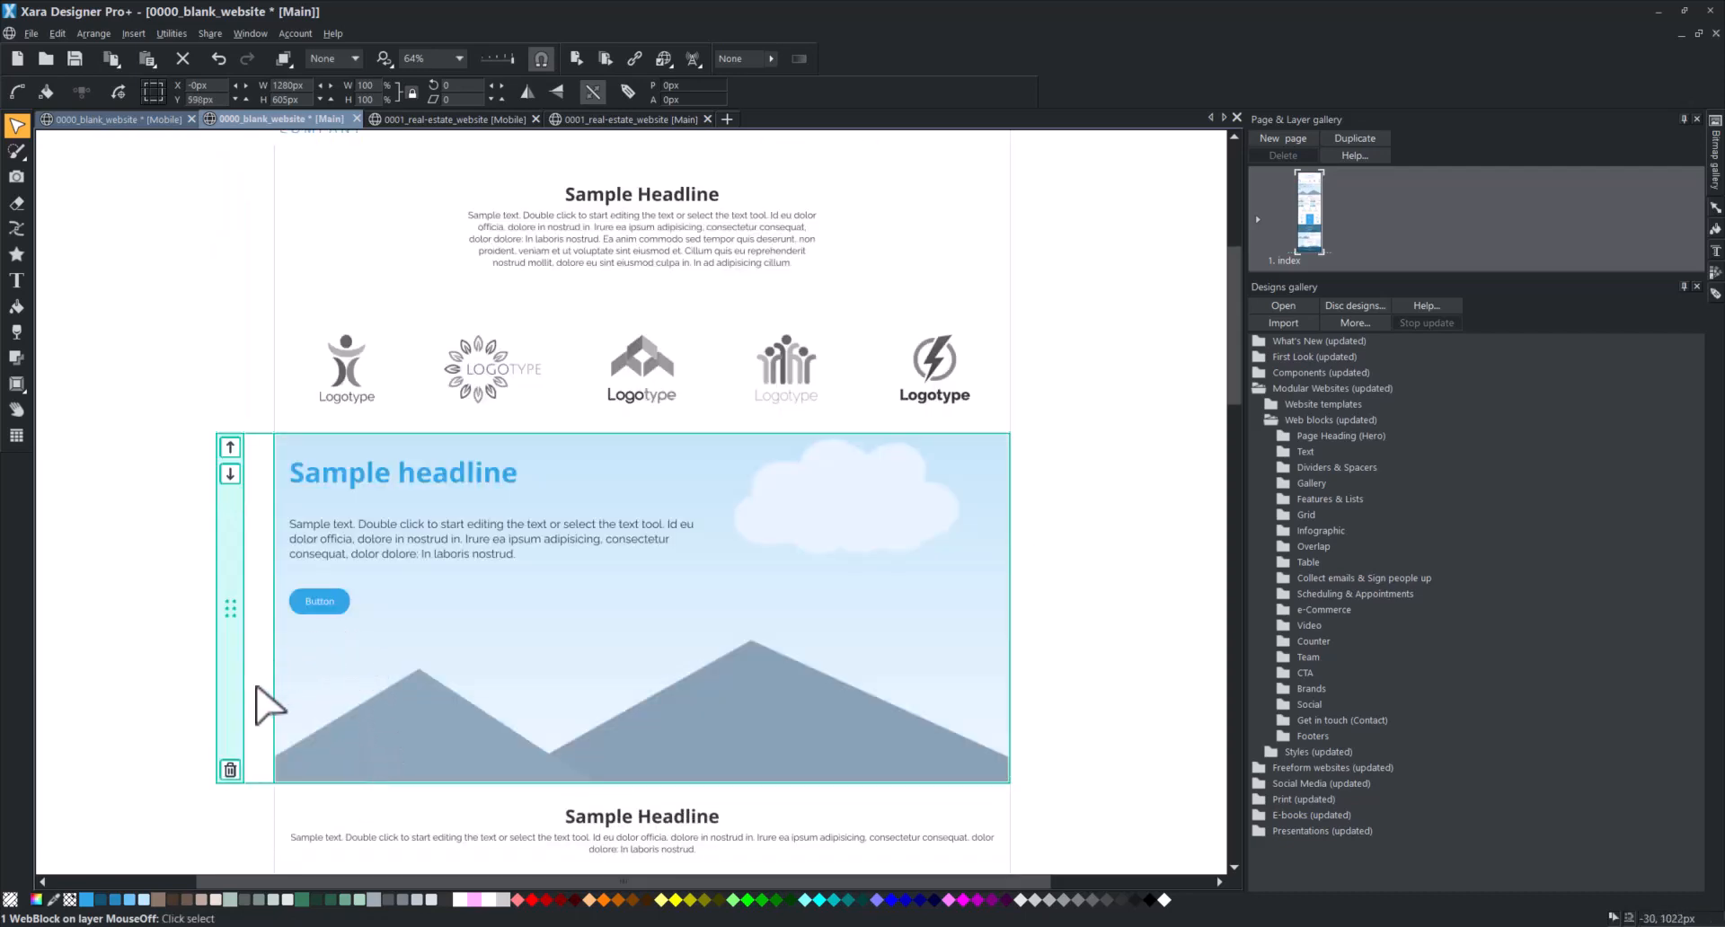
pyautogui.moveTo(230, 769)
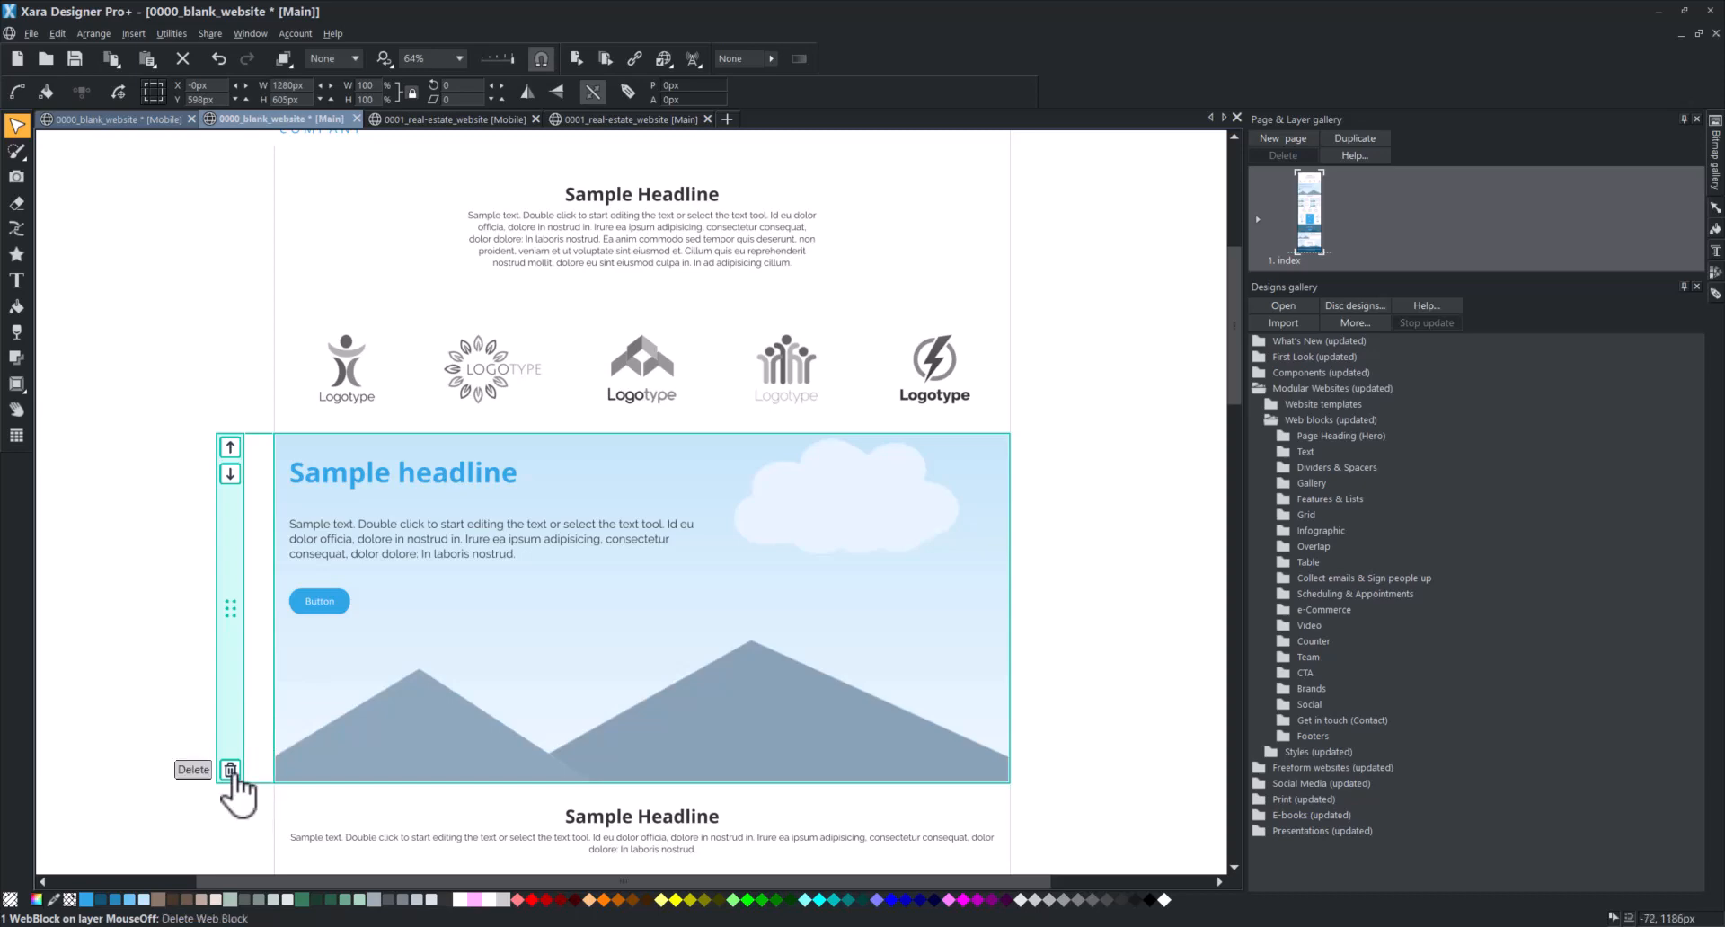
pyautogui.click(230, 769)
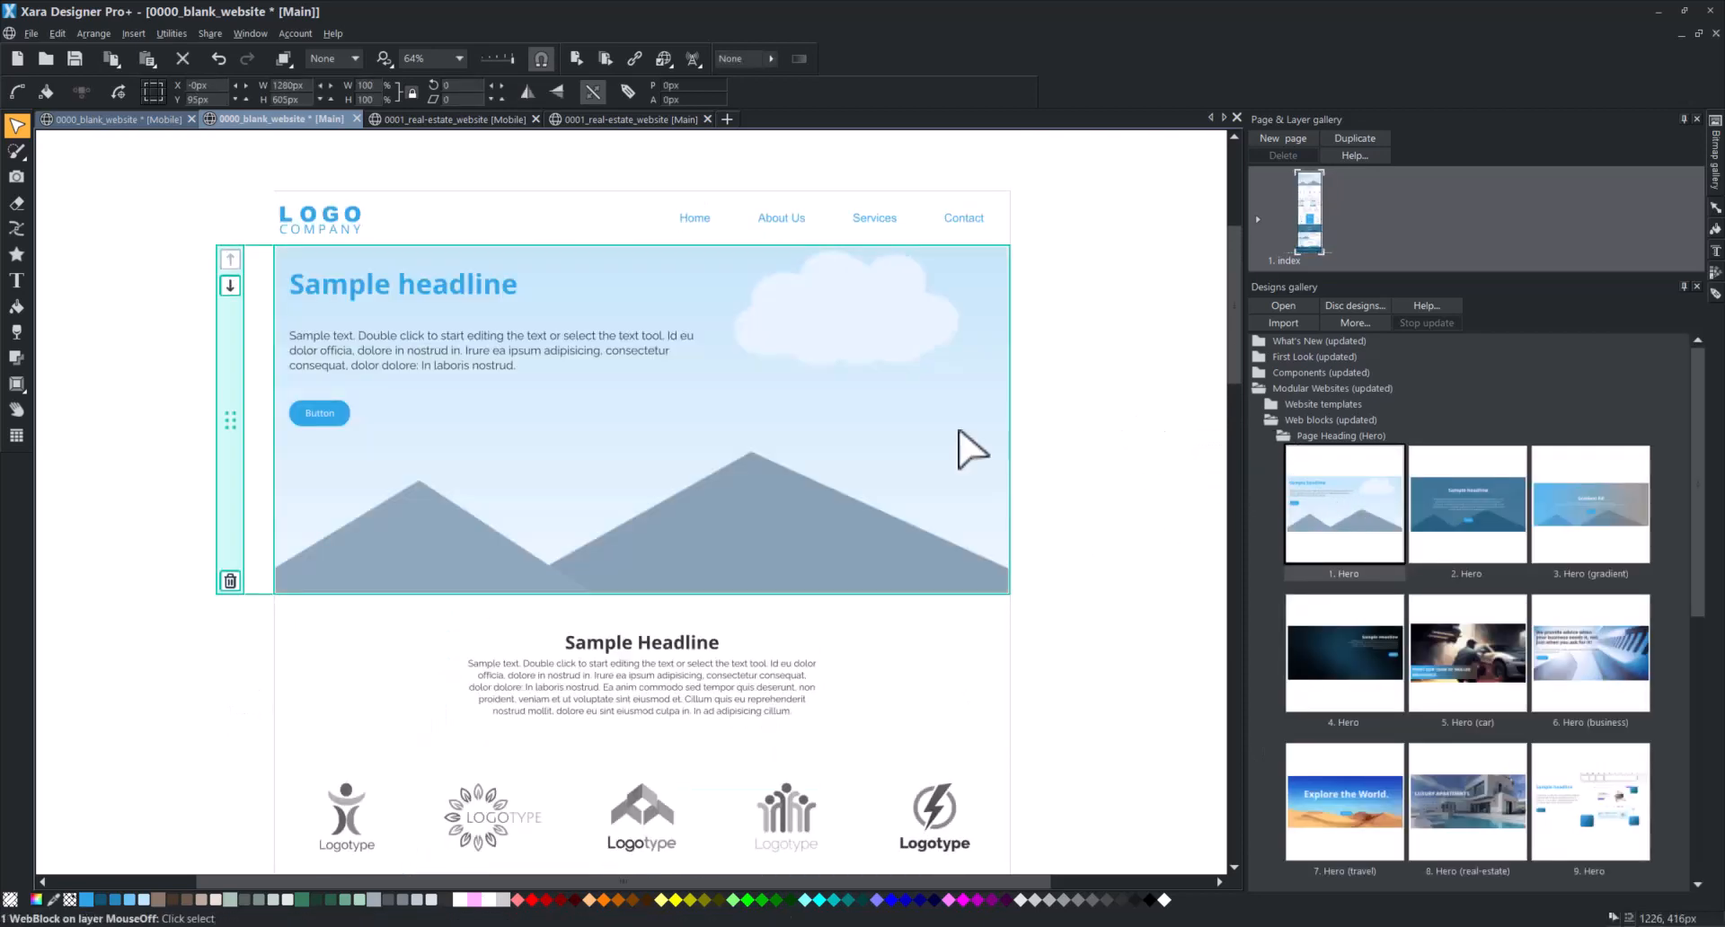
pyautogui.moveTo(230, 425)
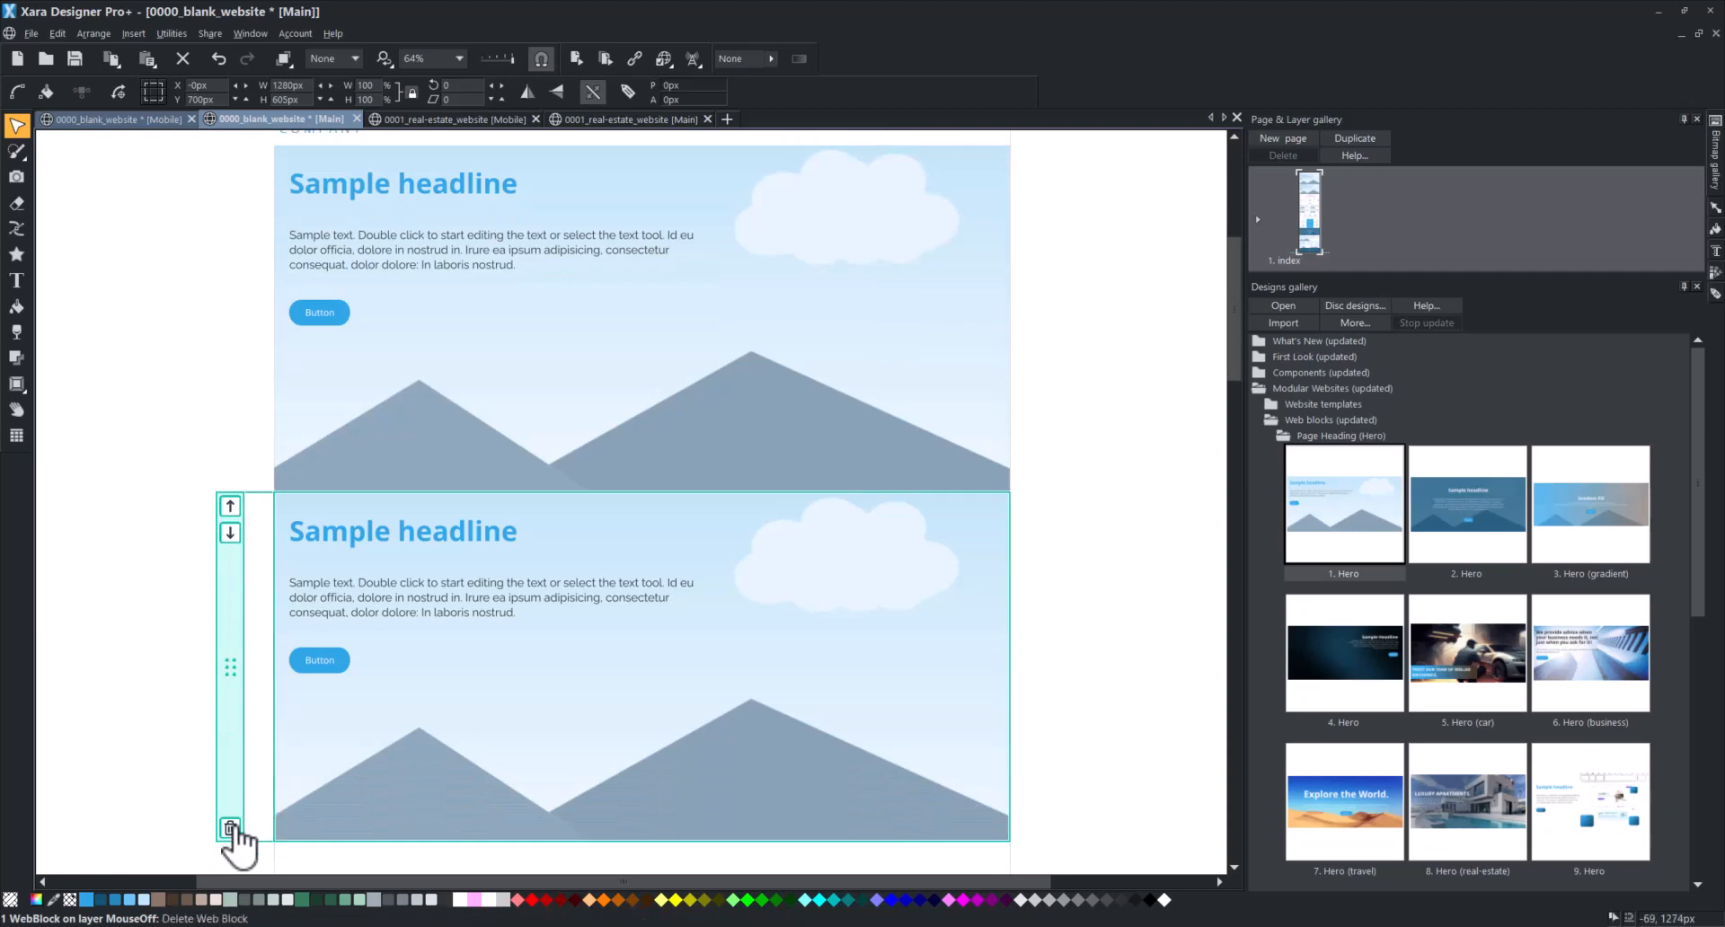
# Delete the duplicate hero block, leaving one hero above the headline and logos
pyautogui.click(233, 828)
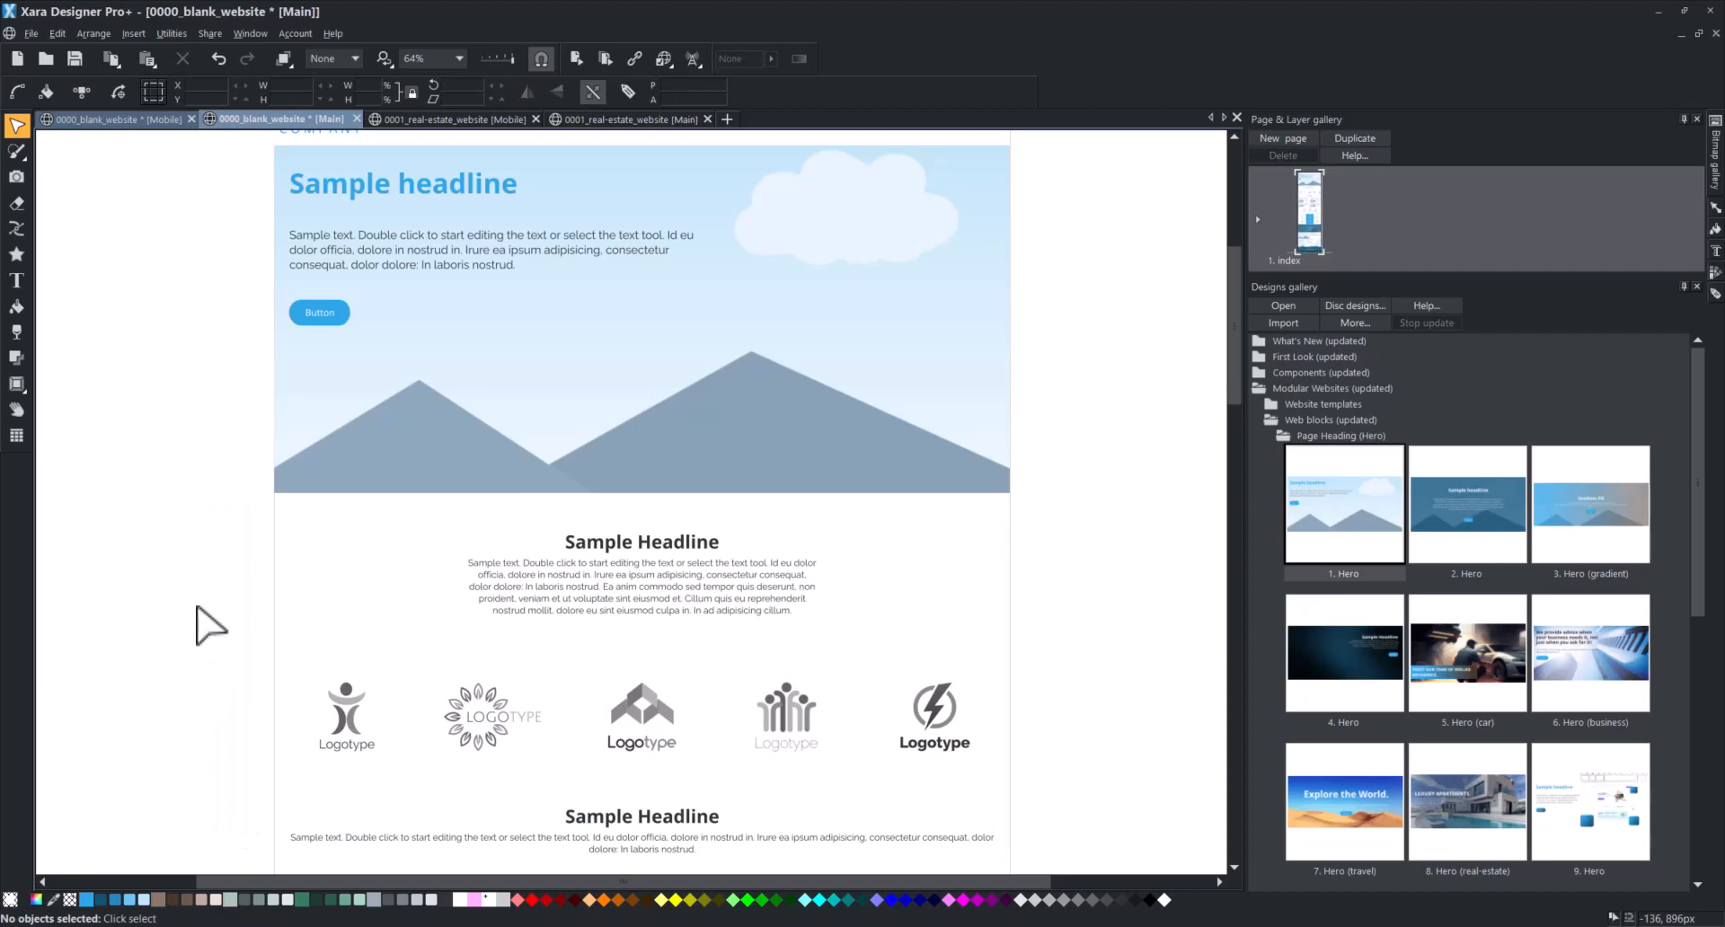
pyautogui.scroll(-3)
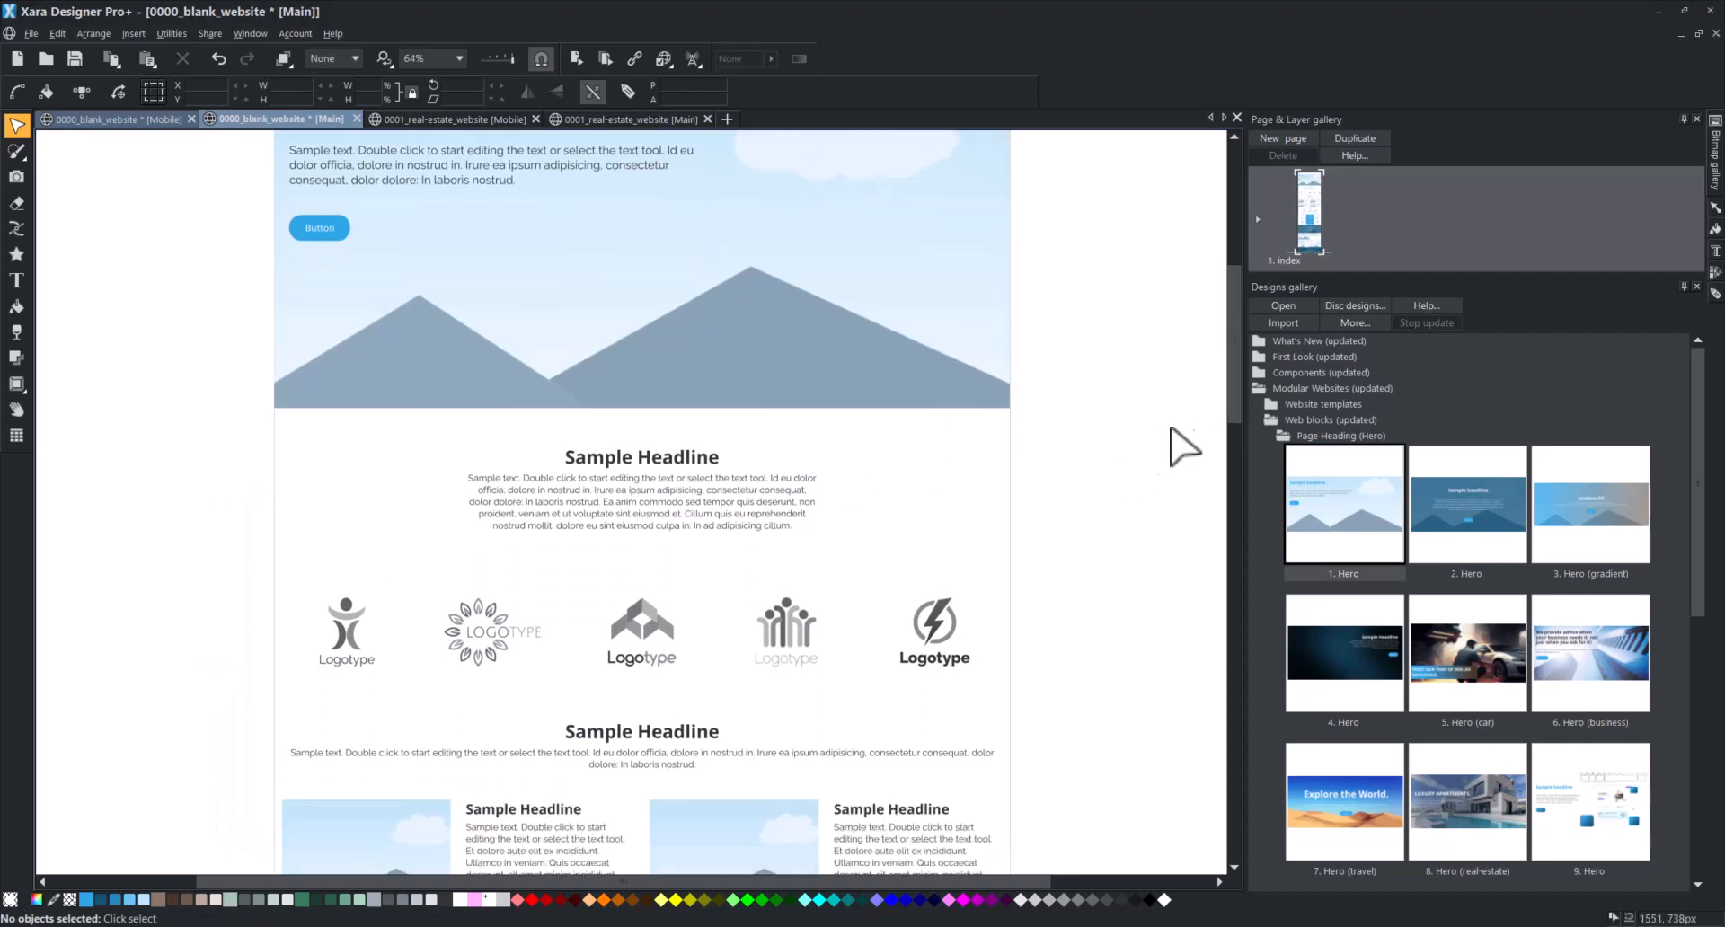
# Select the top-left placeholder photo in the second two-column text block
pyautogui.scroll(-3)
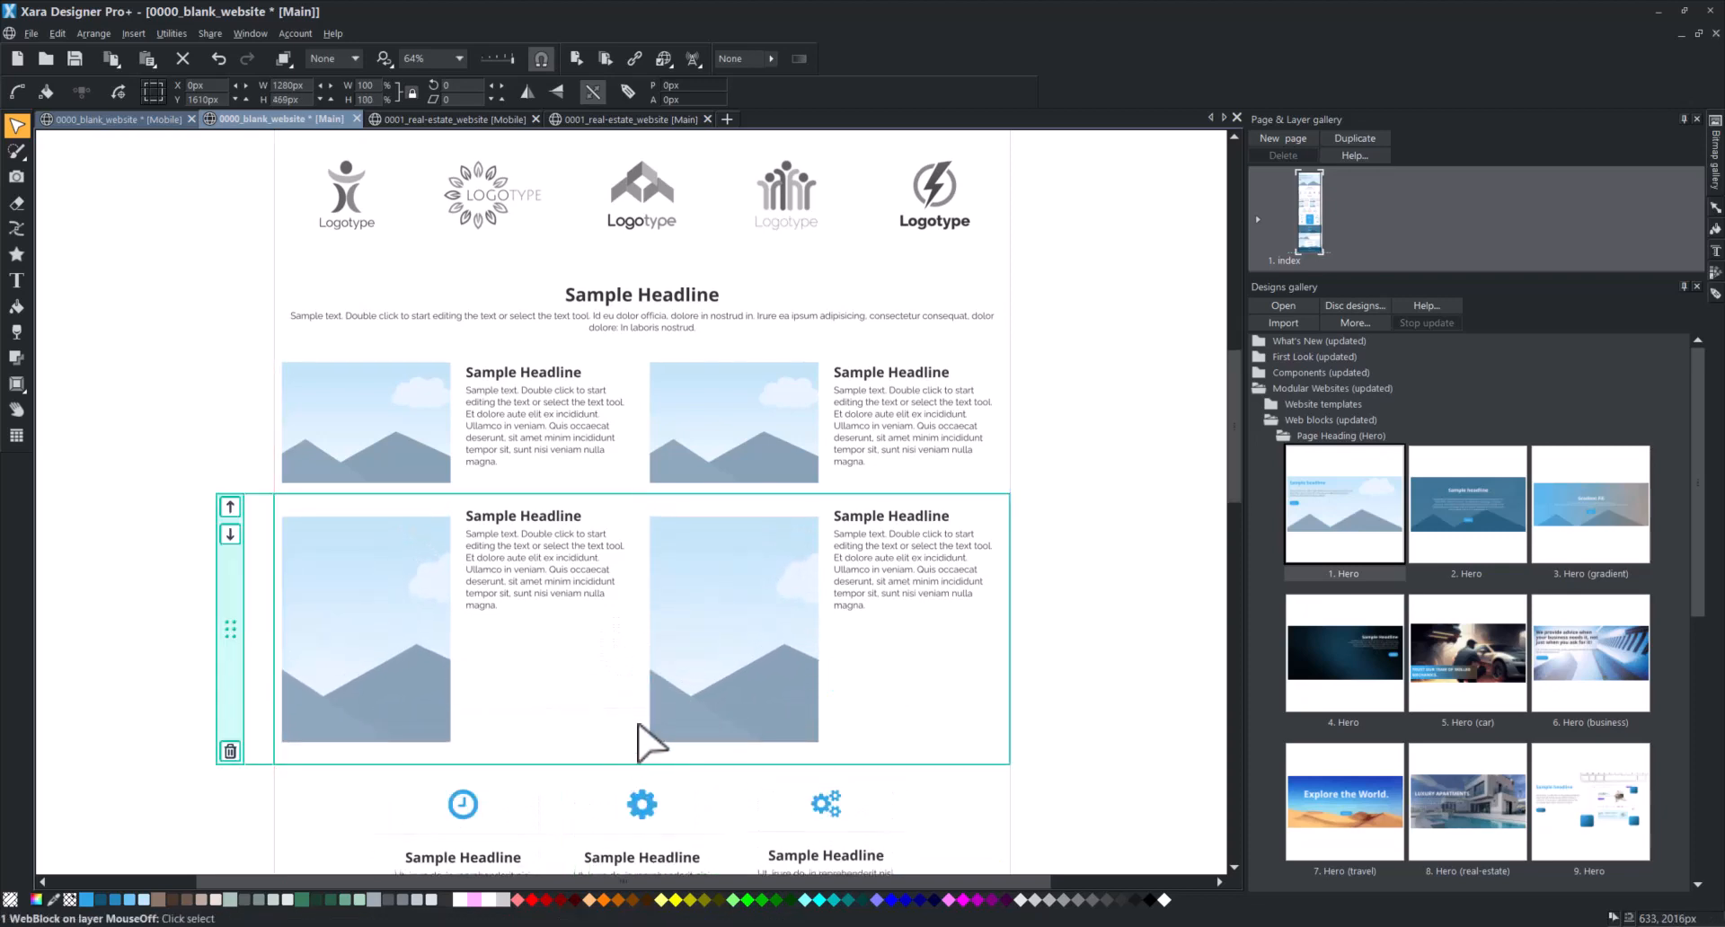
pyautogui.click(366, 420)
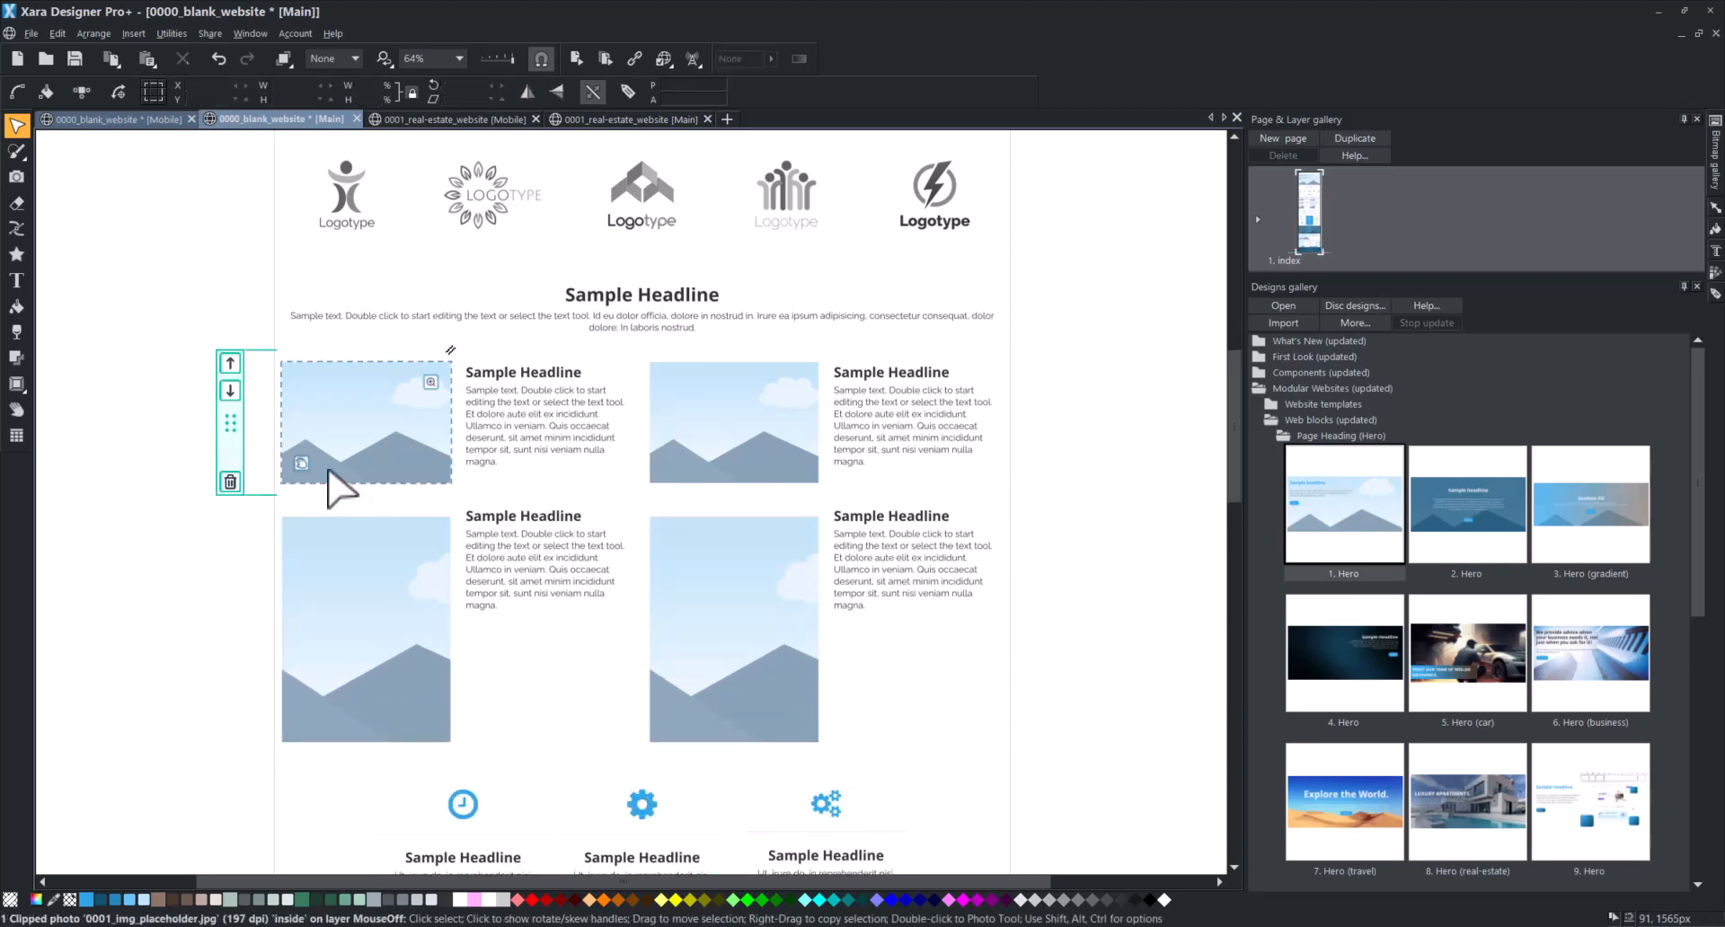